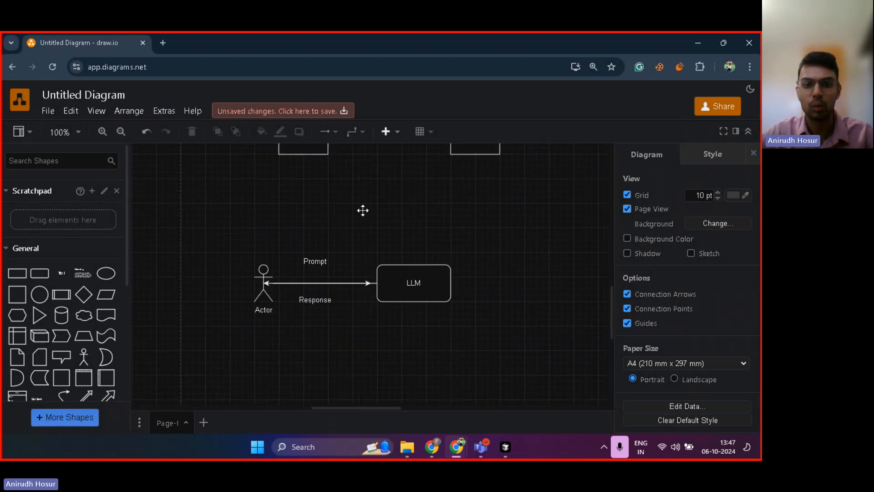
pyautogui.moveTo(363, 216)
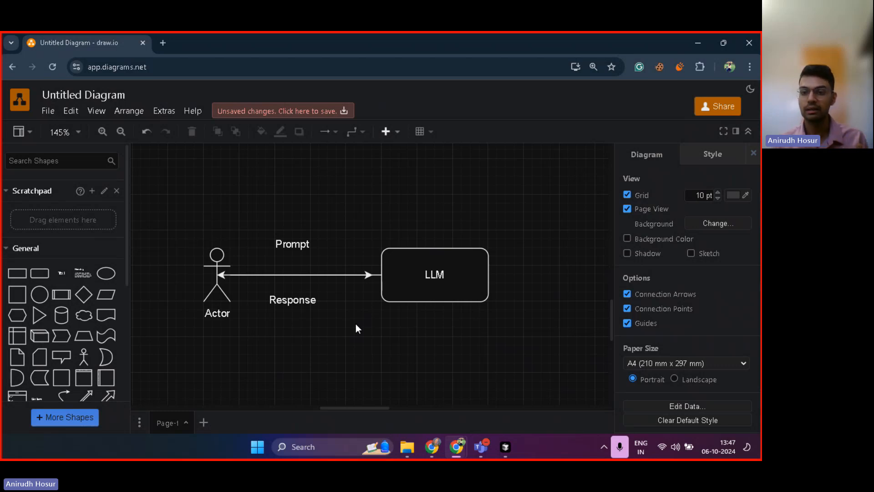
# - Review the Gemini and Claude model boxes and the RAG title label in the diagram
pyautogui.scroll(-3)
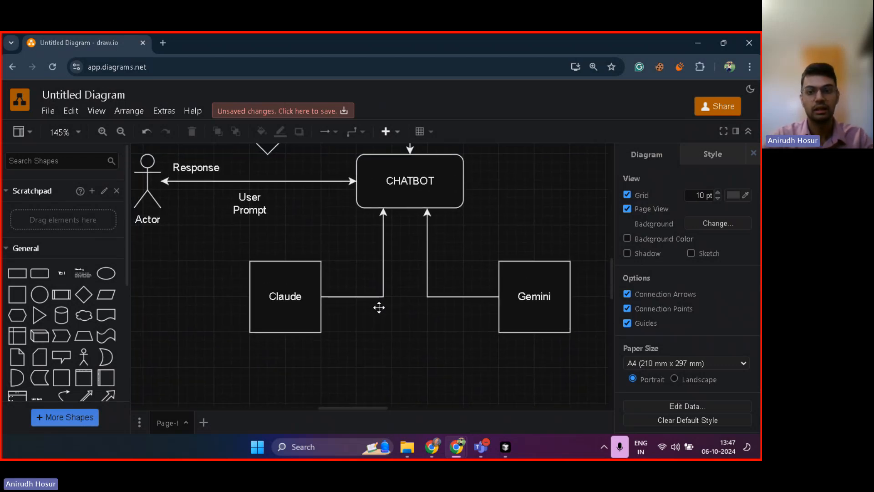
pyautogui.click(532, 295)
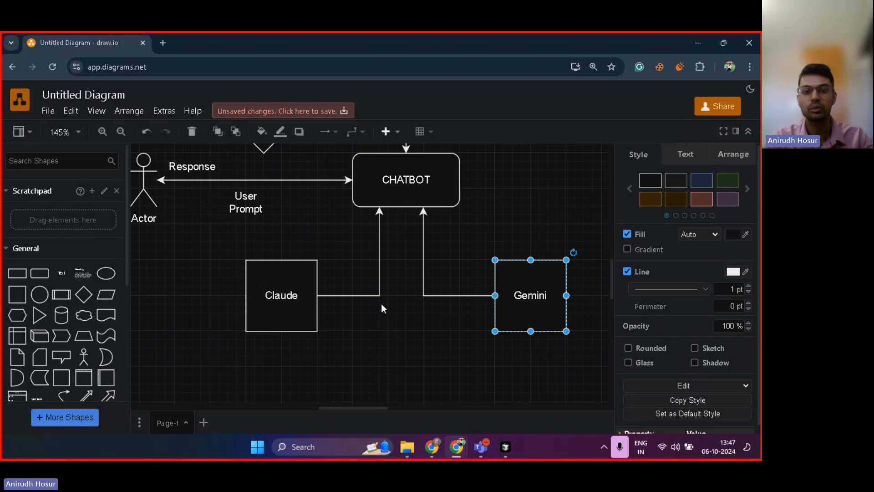
pyautogui.click(282, 295)
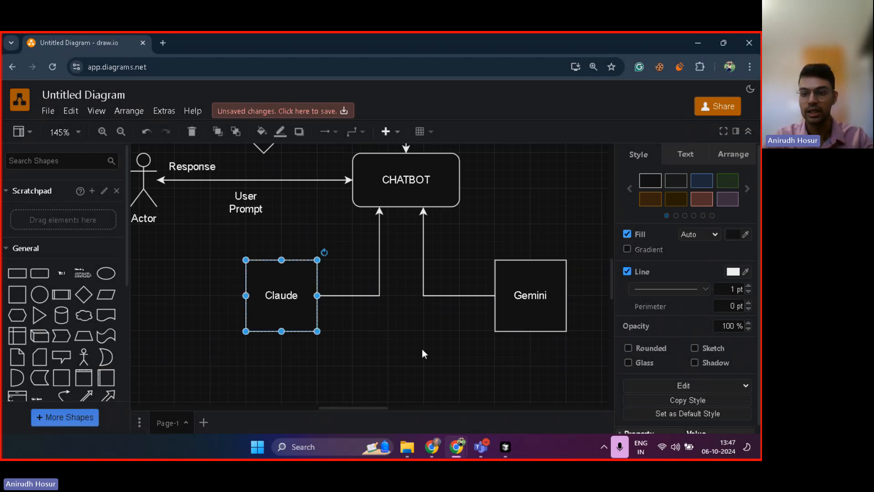
pyautogui.scroll(-3)
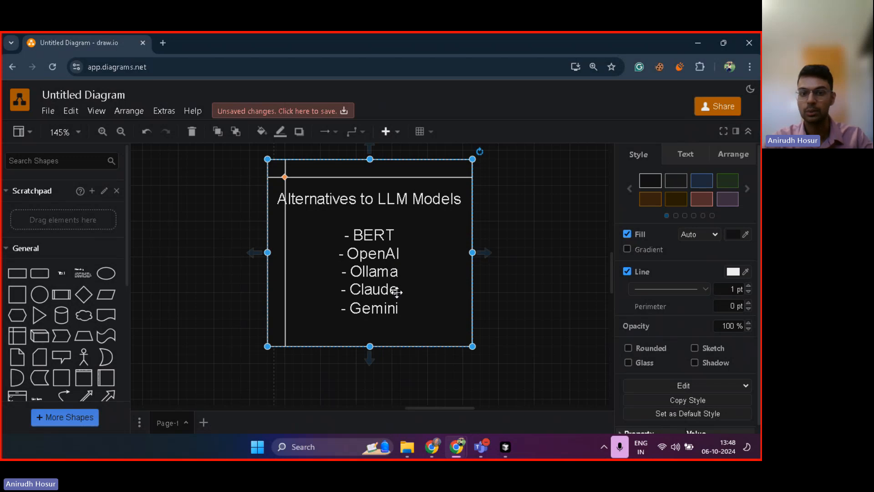
pyautogui.moveTo(391, 286)
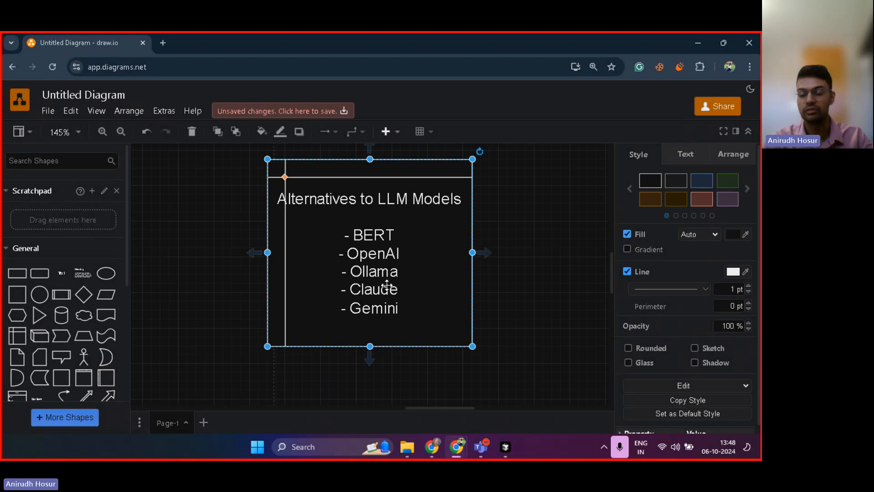
pyautogui.moveTo(203, 292)
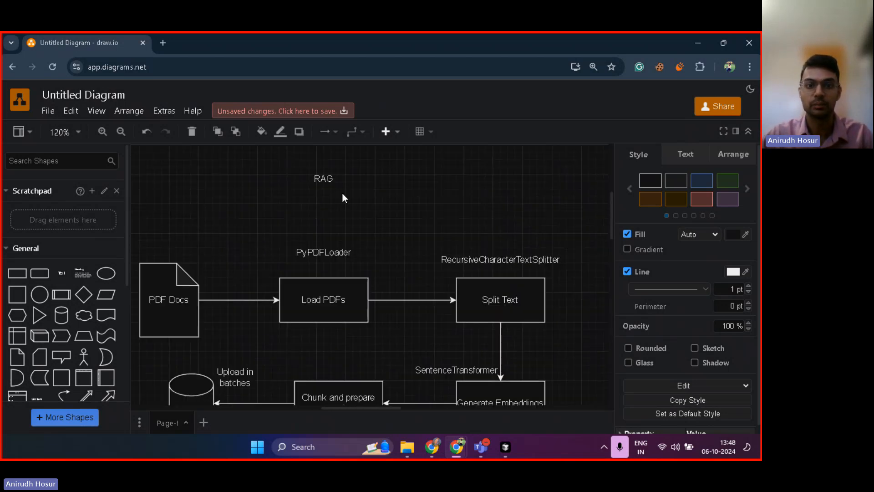
pyautogui.click(323, 179)
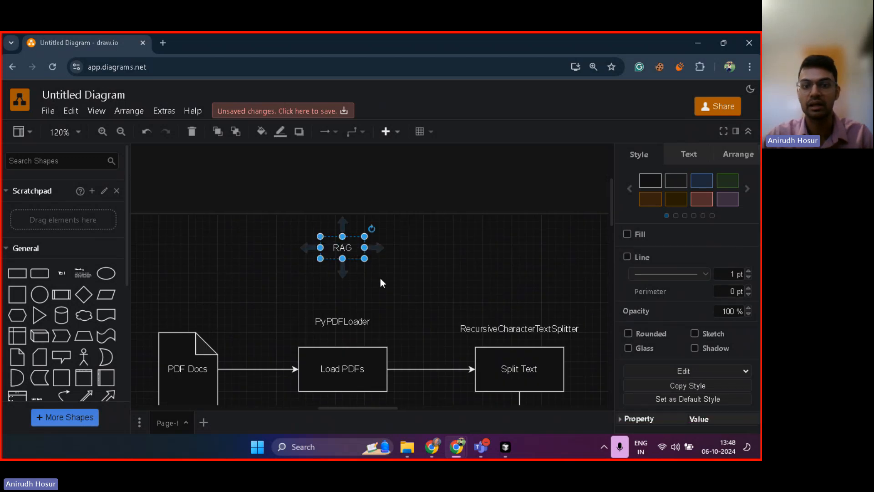
pyautogui.scroll(-3)
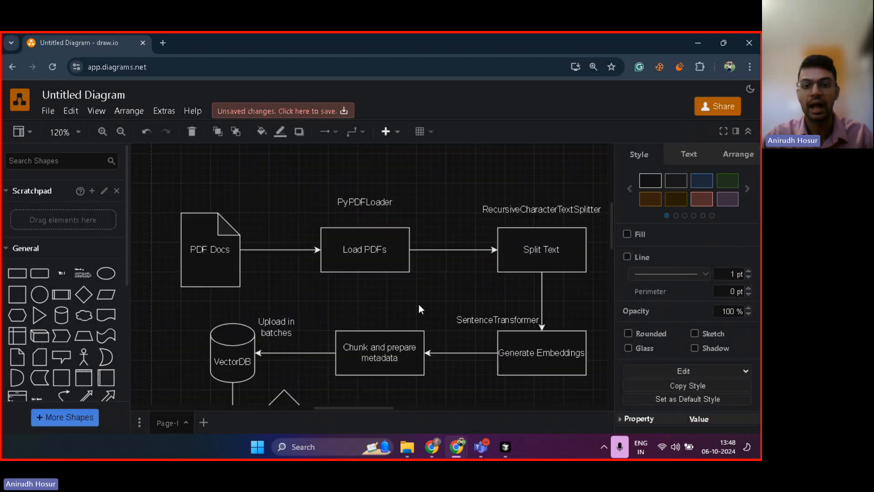
pyautogui.scroll(-3)
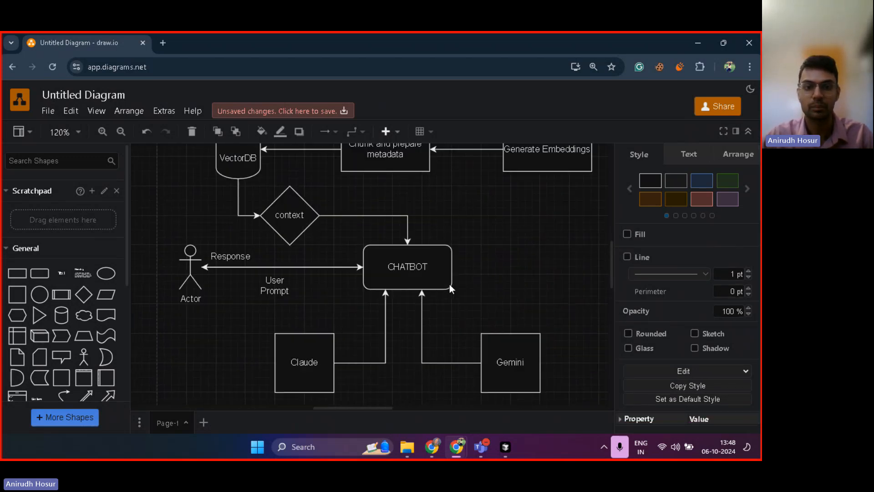
# - Walk through the CHATBOT box, the Actor figure and the context decision shape
pyautogui.click(407, 267)
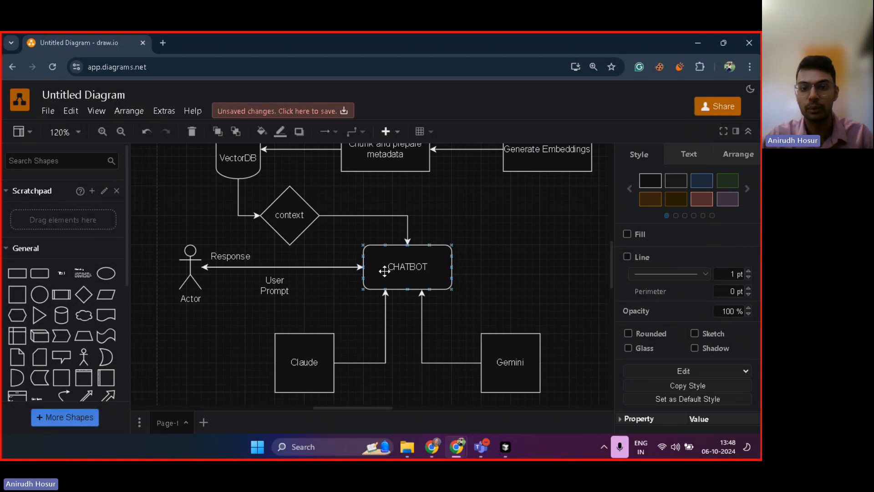
pyautogui.click(189, 268)
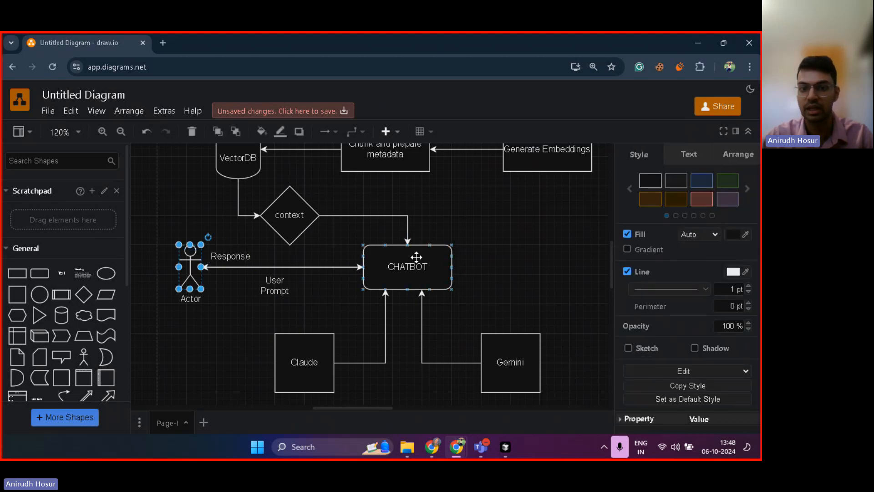
pyautogui.click(407, 266)
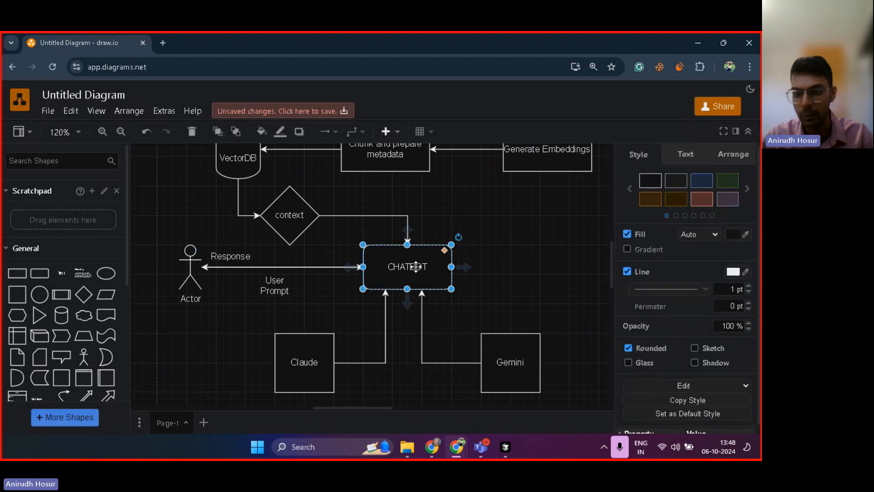
pyautogui.moveTo(309, 230)
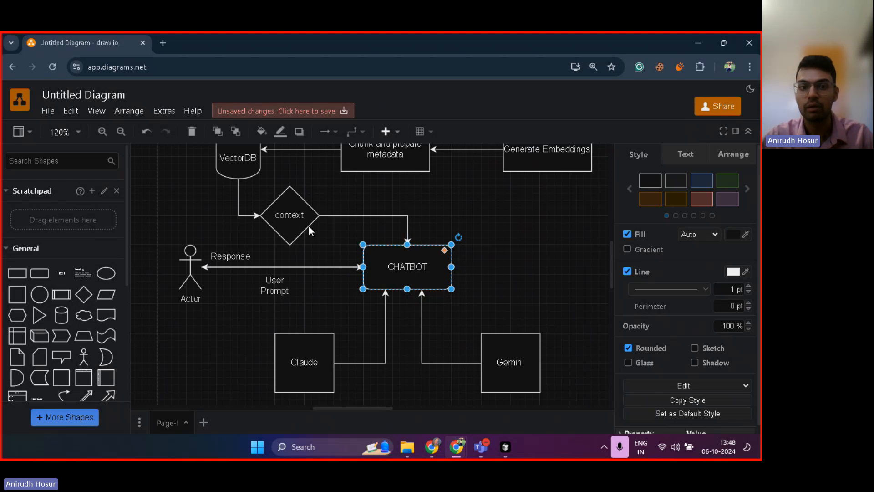
pyautogui.click(290, 214)
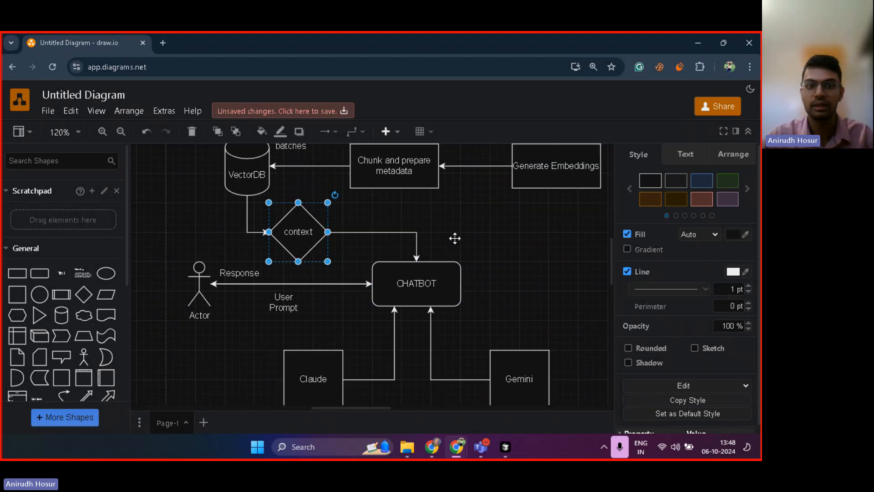
pyautogui.click(481, 250)
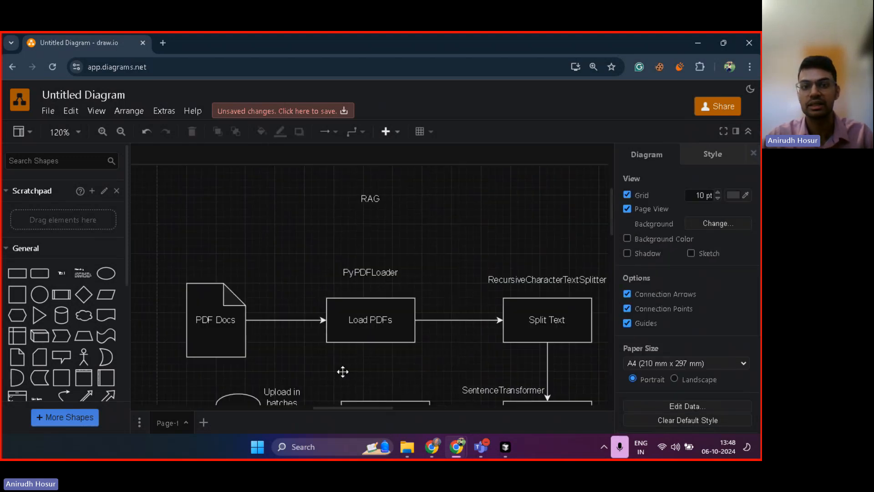
# - Point out the RAG title and PDF Docs shape, then show the qdrantcloud-gemini data folder in VS Code
pyautogui.click(370, 198)
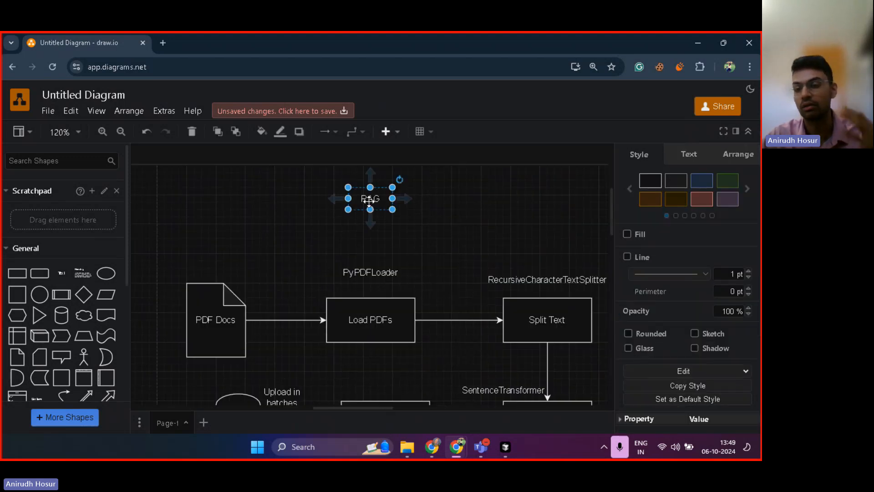
pyautogui.scroll(-3)
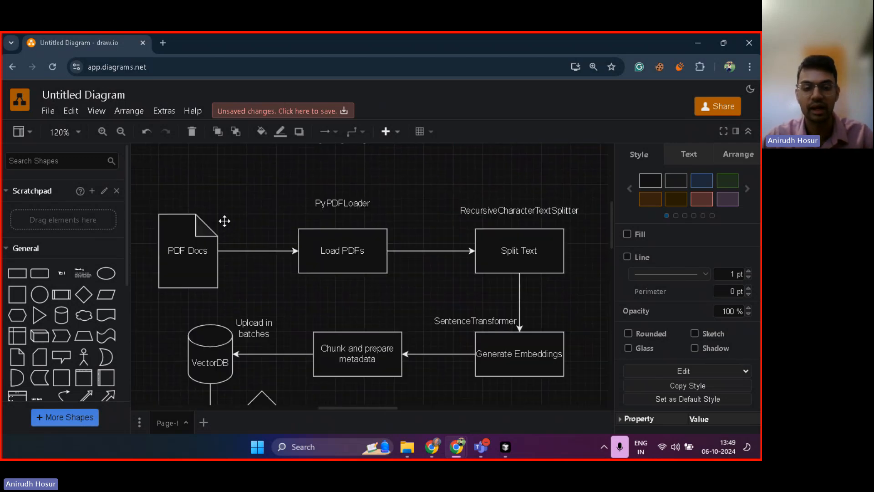
pyautogui.click(187, 251)
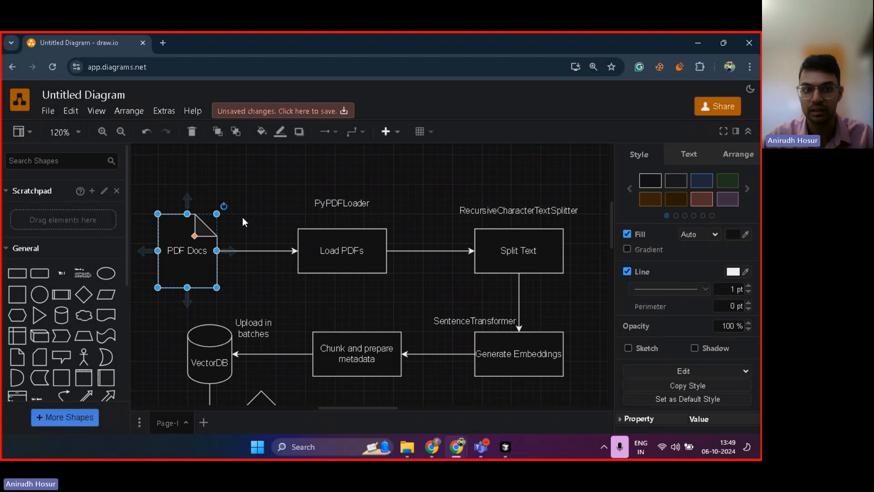
pyautogui.moveTo(226, 210)
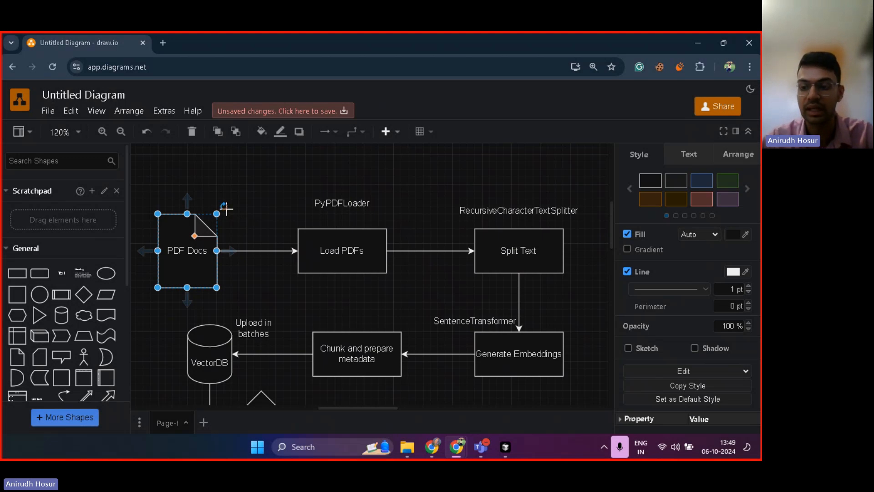
pyautogui.moveTo(346, 232)
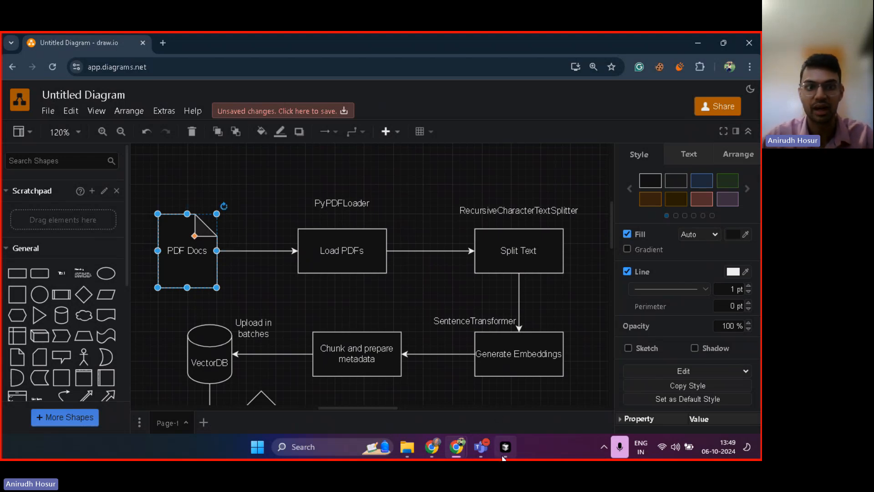
pyautogui.click(504, 446)
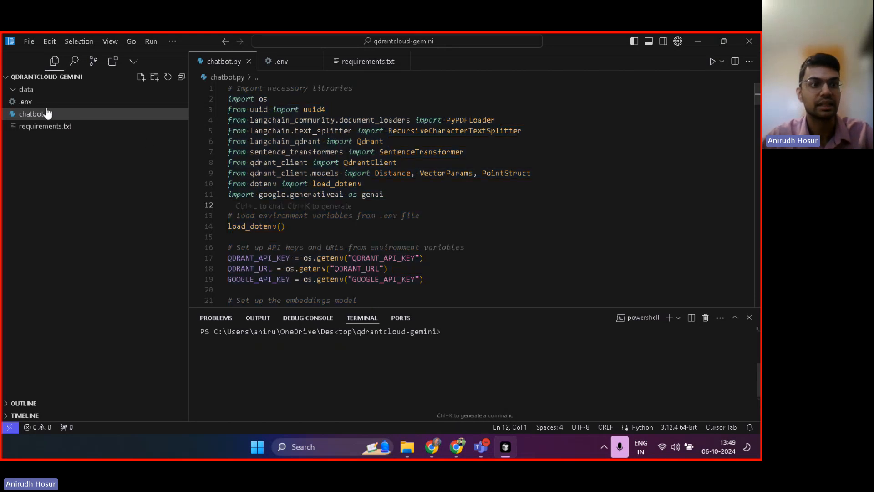
pyautogui.click(26, 89)
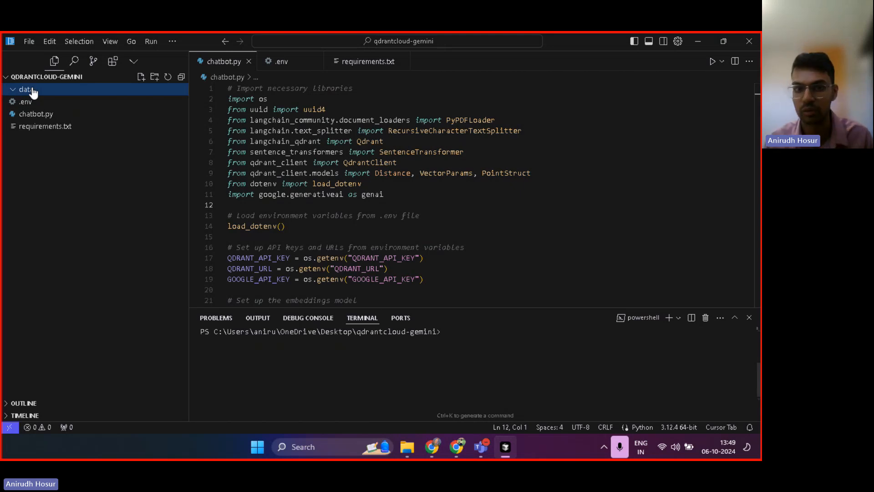
pyautogui.moveTo(171, 155)
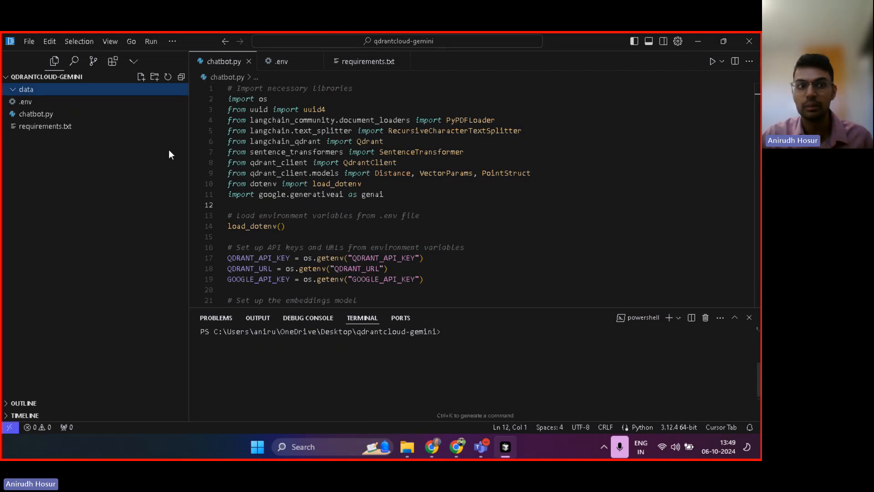
pyautogui.moveTo(55, 84)
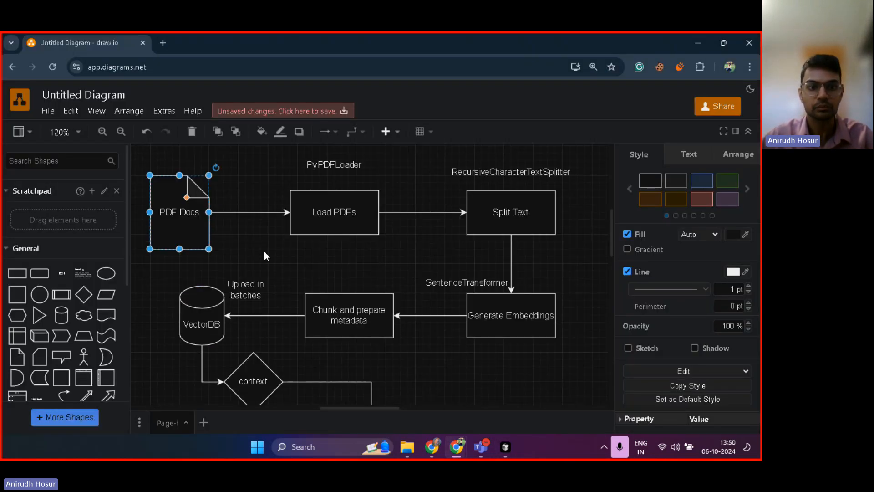
pyautogui.moveTo(170, 228)
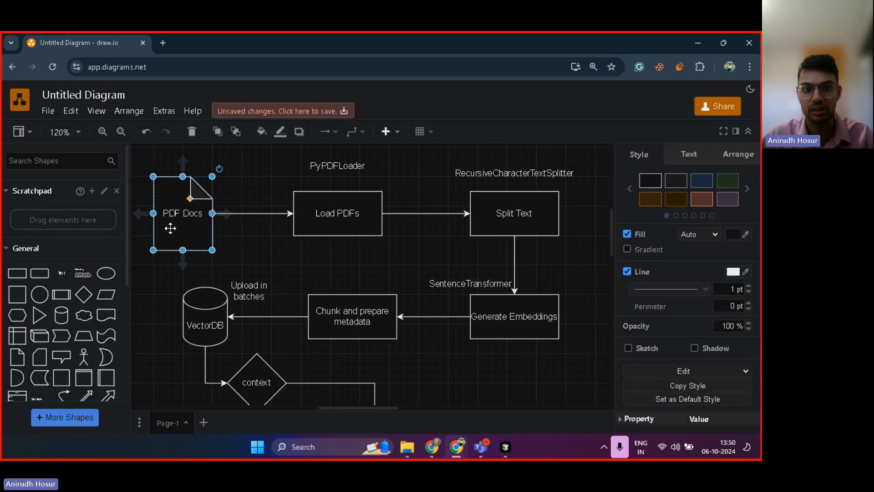
# - Relate the PyPDFLoader label and Load PDFs step to the chatbot code, then bring up the Start menu
pyautogui.click(337, 165)
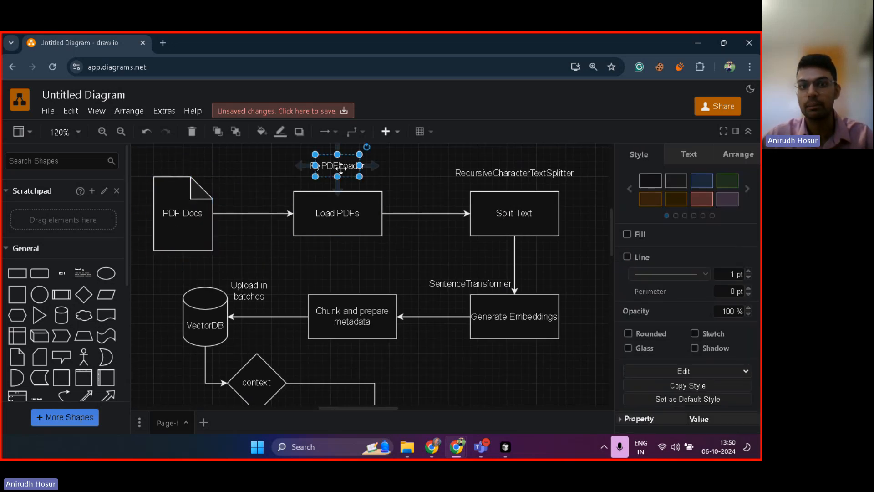
pyautogui.click(335, 265)
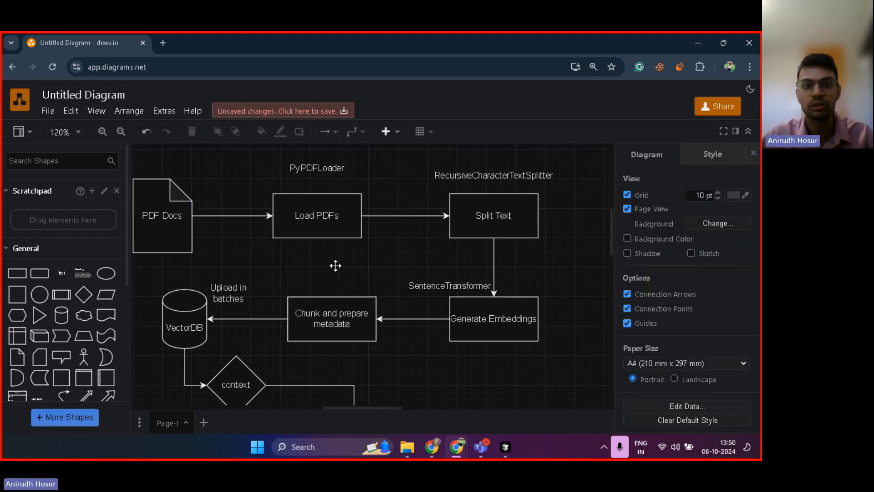
pyautogui.click(317, 215)
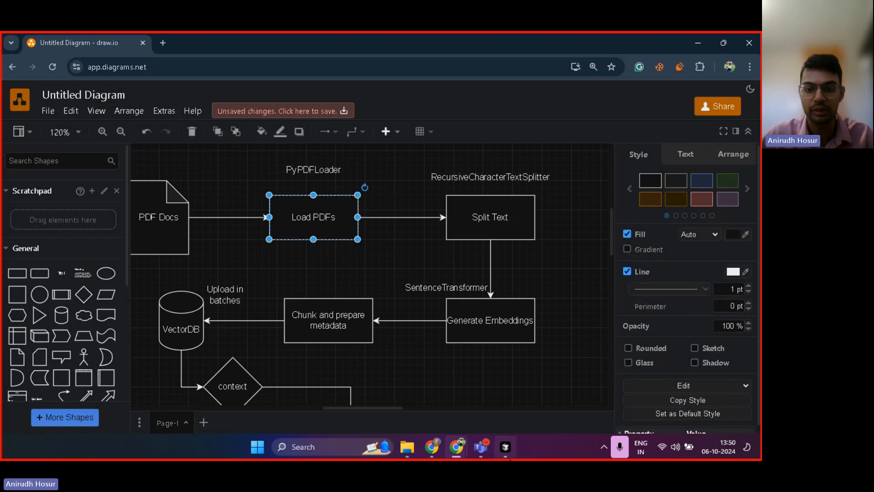
pyautogui.click(504, 446)
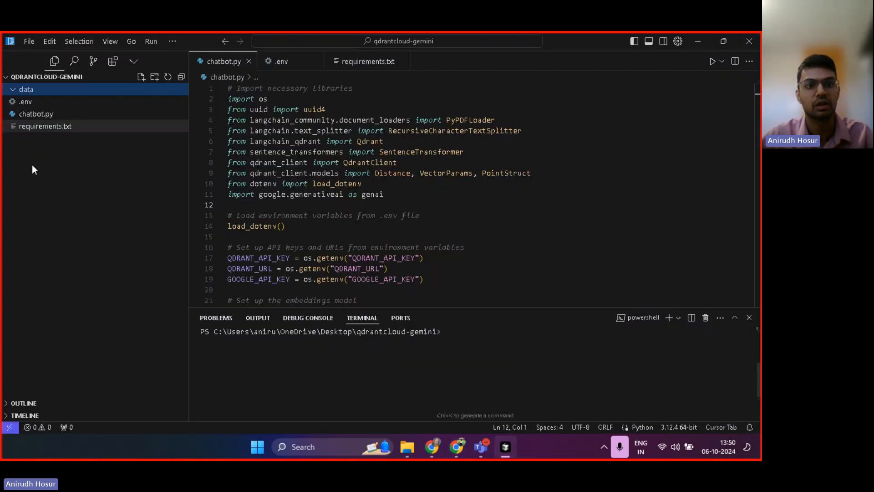
pyautogui.press('ctrl+a')
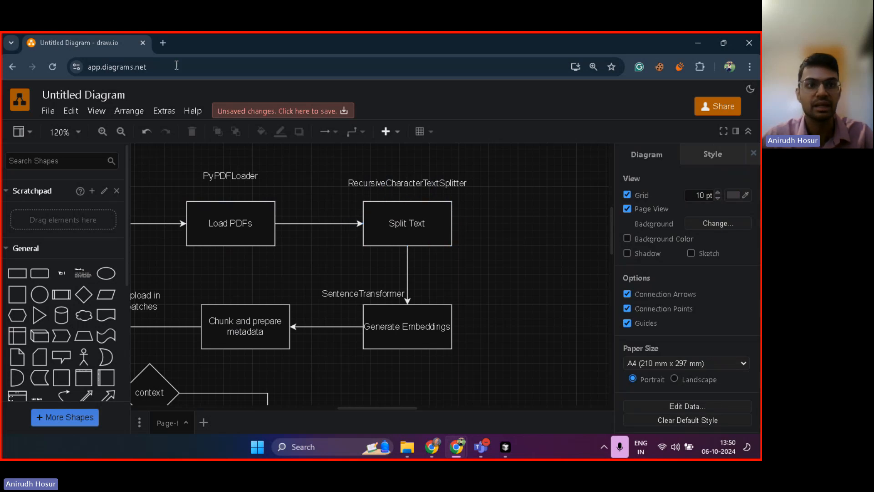
pyautogui.moveTo(329, 202)
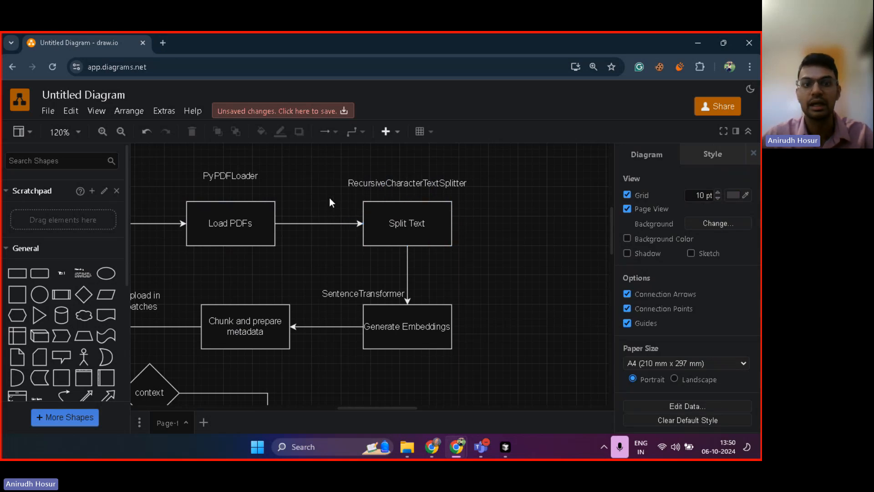
pyautogui.click(231, 223)
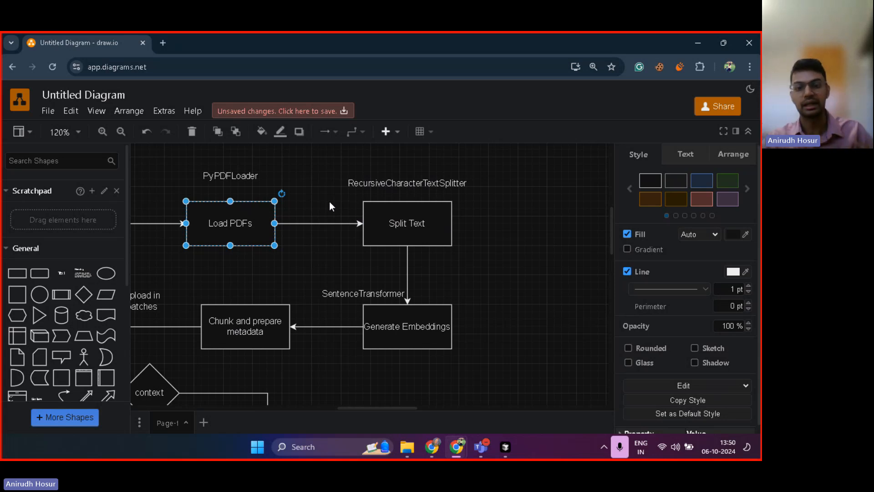
pyautogui.click(256, 446)
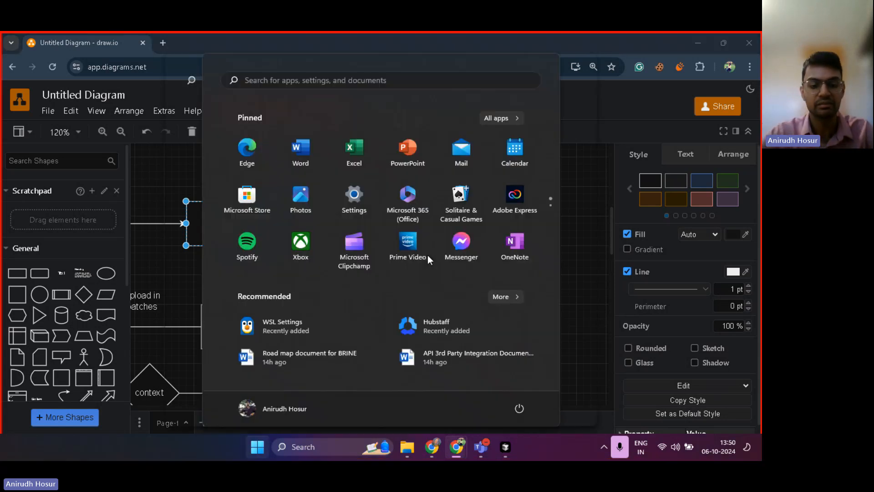
# - Launch Notepad and start a note headed 'PDF -' with a line for the 1st sentence
pyautogui.write('ote')
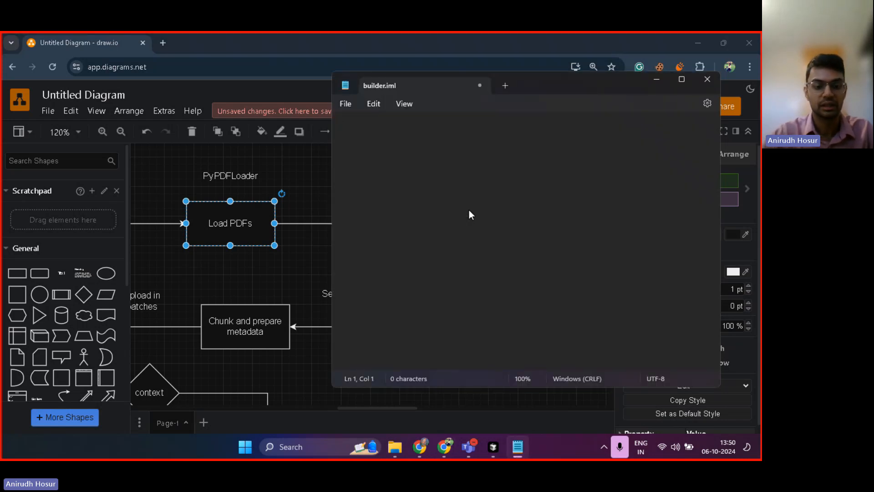
pyautogui.write('PDF -')
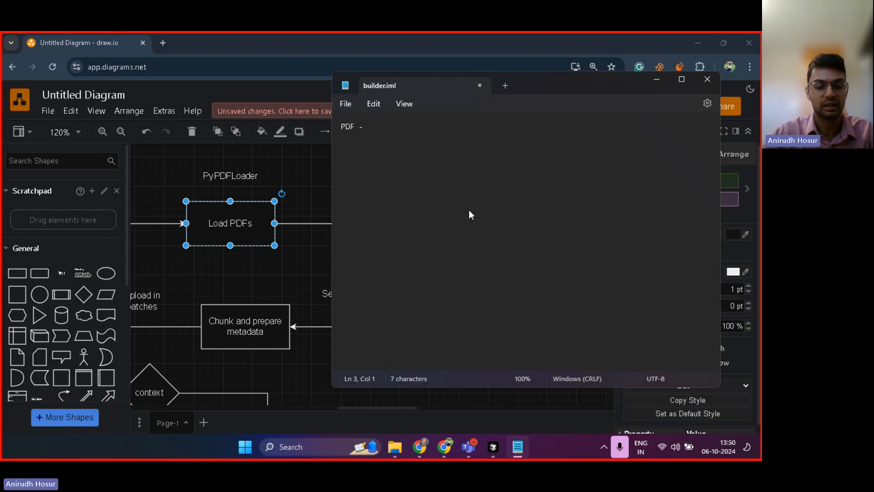
pyautogui.write('Hey')
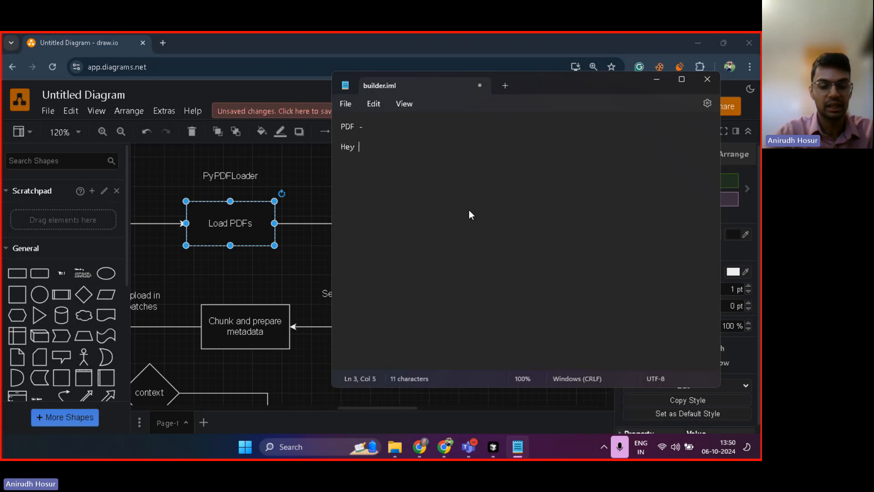
pyautogui.write('this is the 1st s')
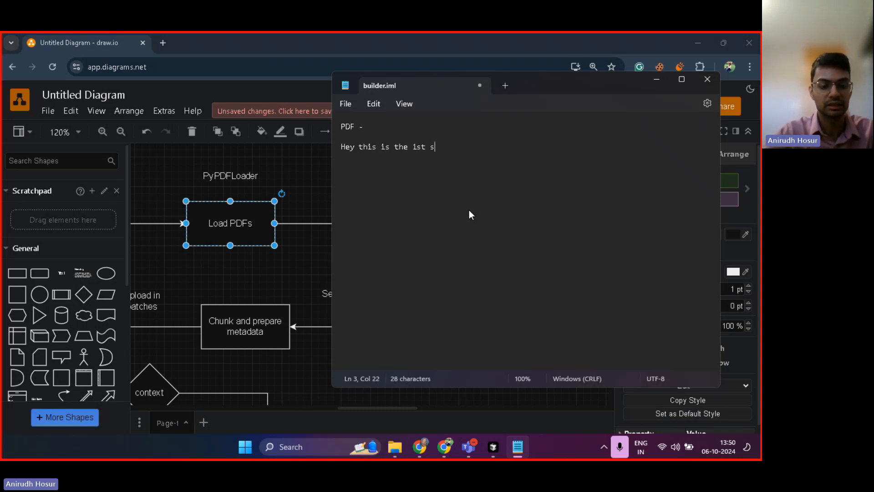
pyautogui.write('entence of the PDF')
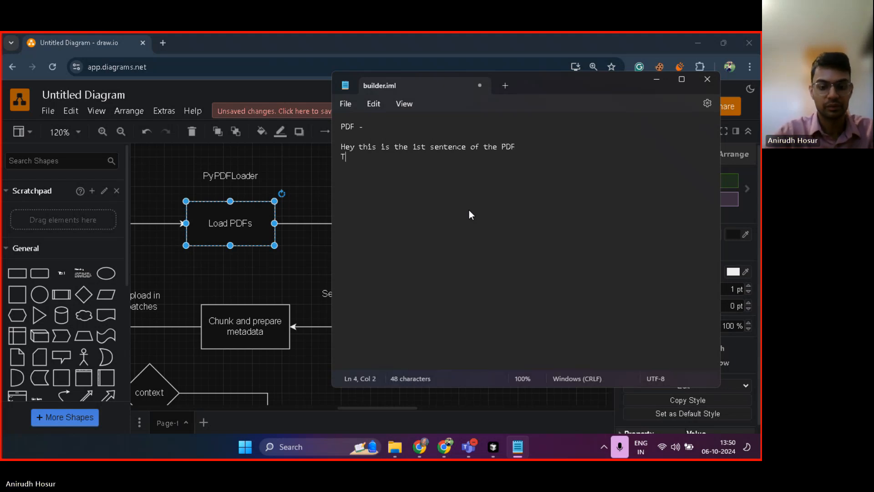
# - Add lines for the 2nd, 3rd and nth sentences of the PDF
pyautogui.write('his is the 2nd sentence')
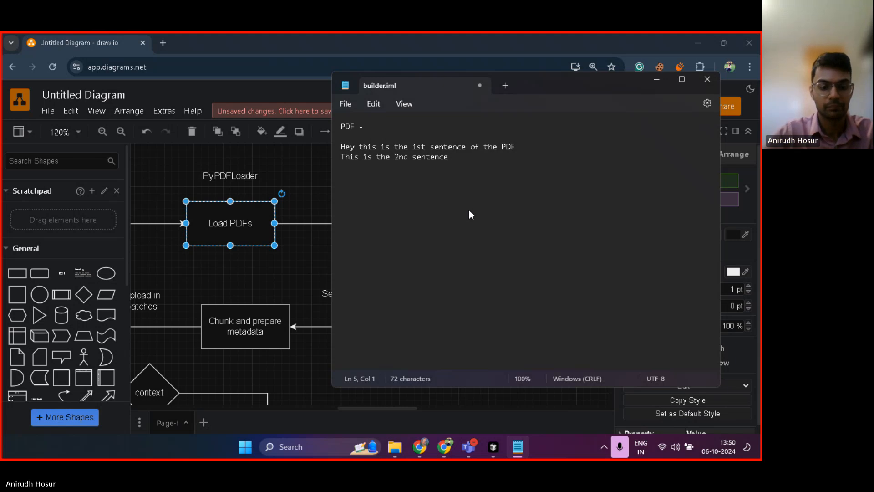
pyautogui.write('3rd sentence')
pyautogui.write('....')
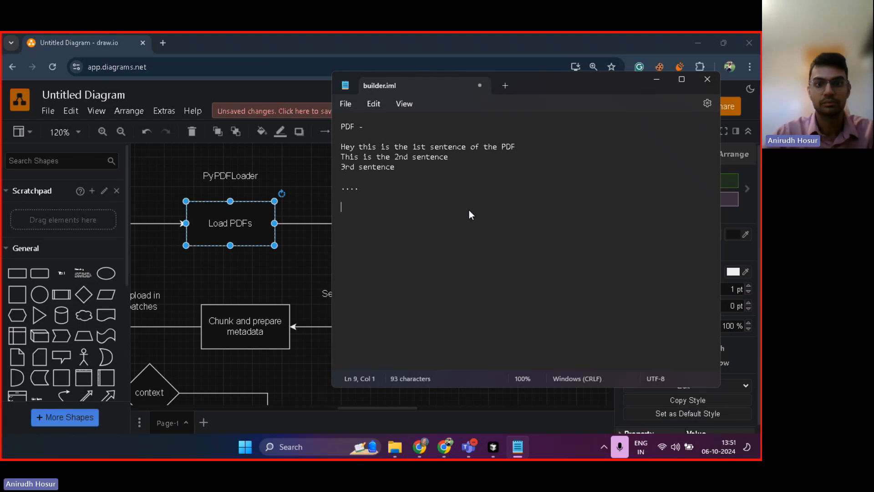
pyautogui.write('nth sente')
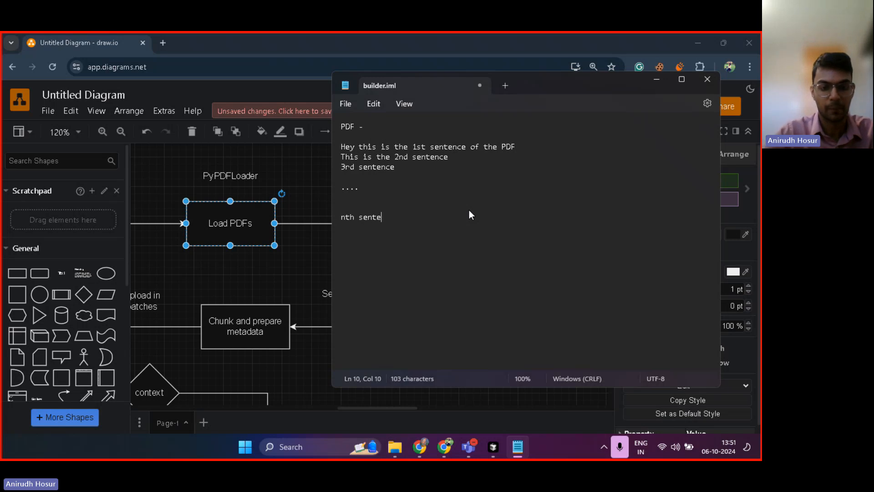
pyautogui.write('nce')
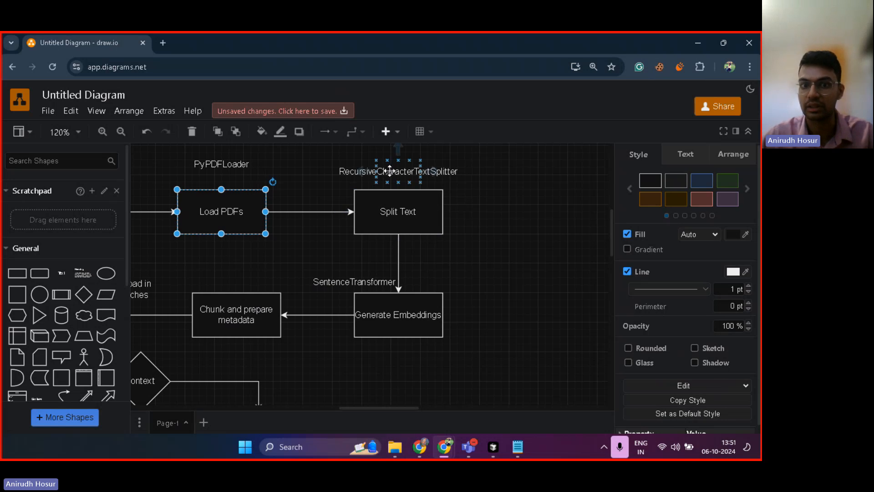
# - Back in draw.io, deselect the shapes and bring the Split Text area of the pipeline into view
pyautogui.click(498, 262)
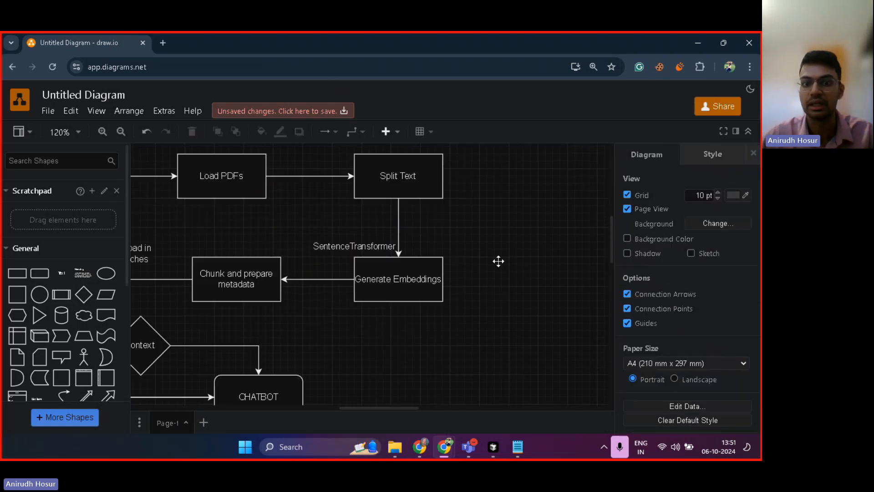
pyautogui.click(354, 246)
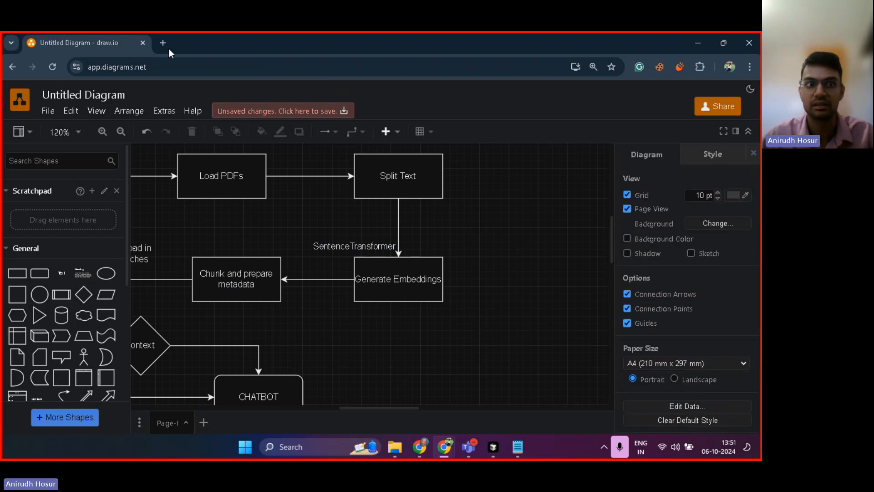
pyautogui.moveTo(396, 230)
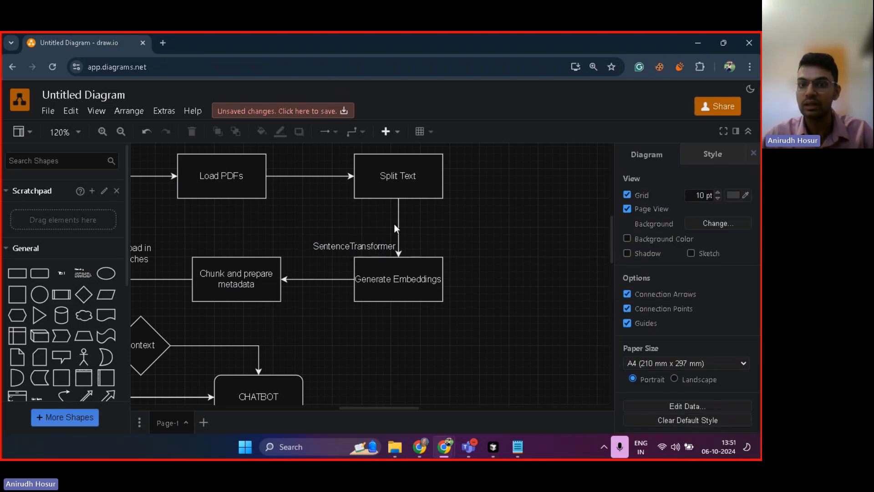
# - In the notes, append a bracketed numeric vector to the end of the first sentence
pyautogui.click(516, 446)
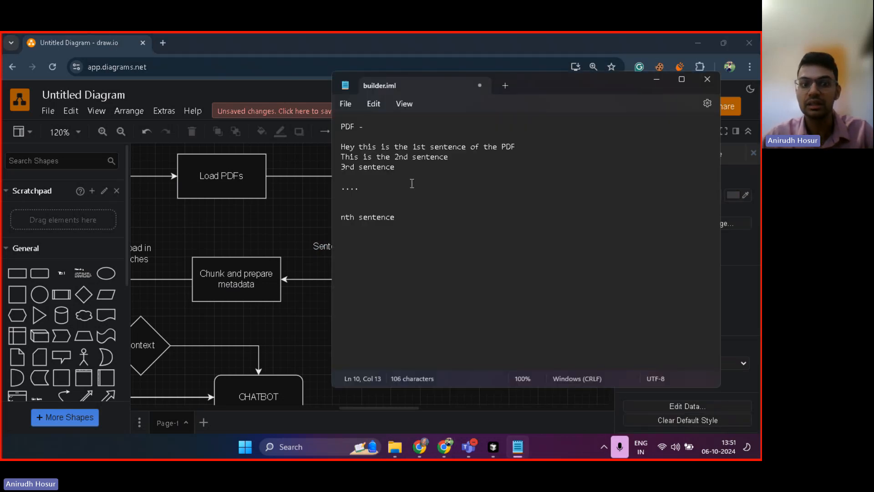
pyautogui.moveTo(397, 217)
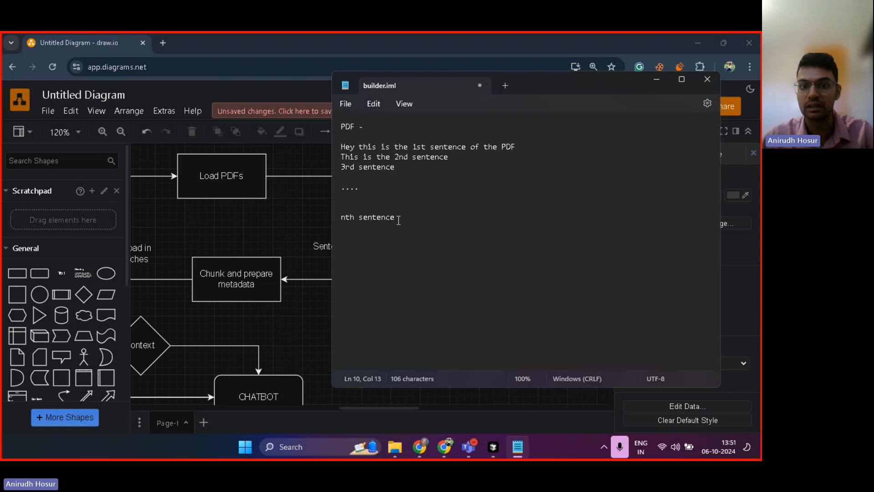
pyautogui.click(518, 147)
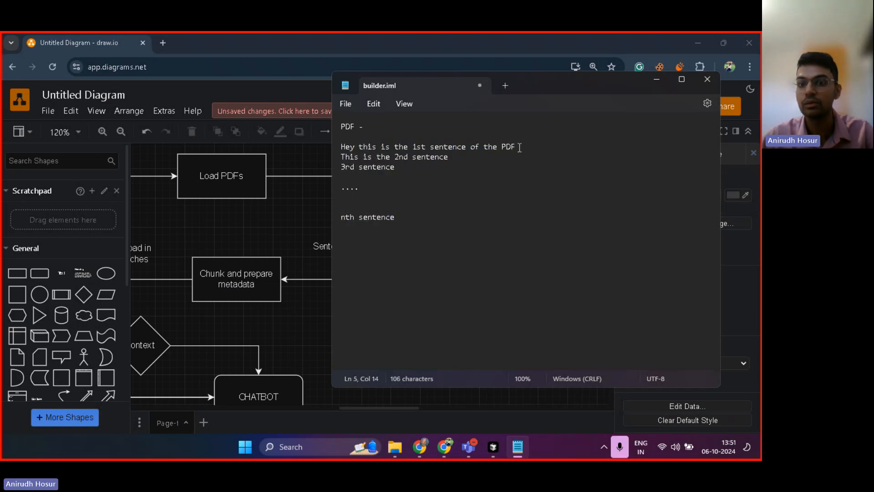
pyautogui.write('- [1,')
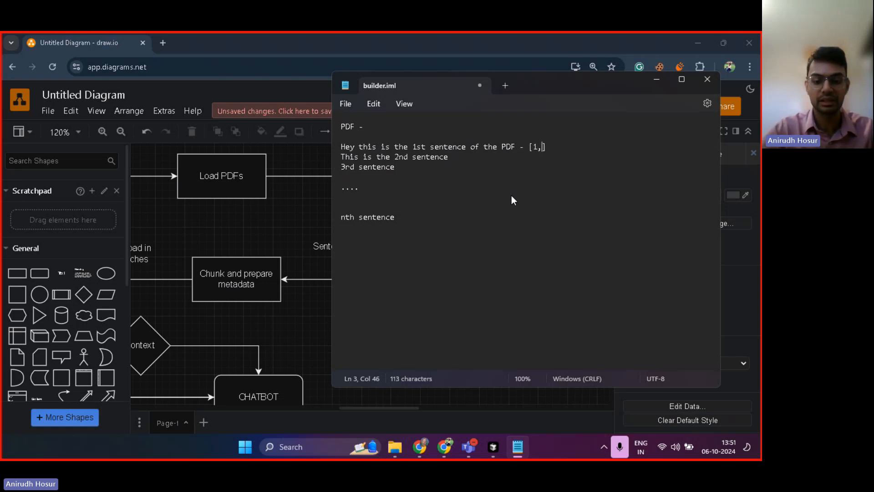
pyautogui.write('0,1,2')
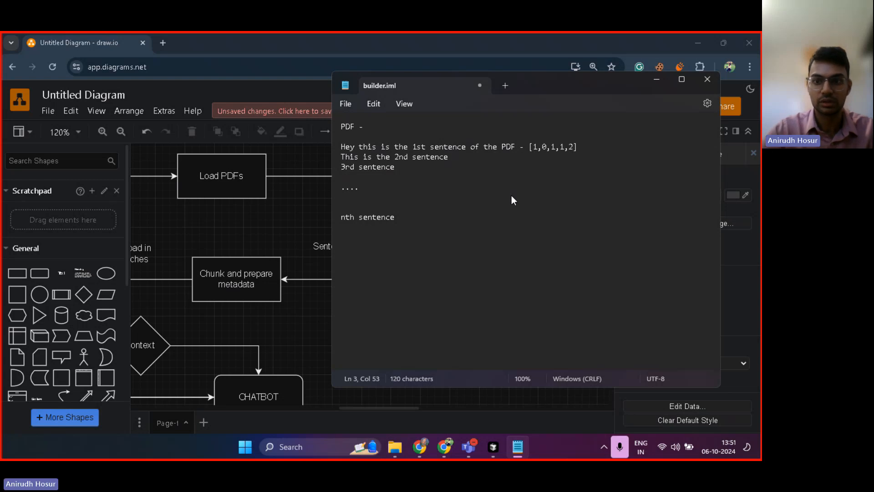
pyautogui.write('0,')
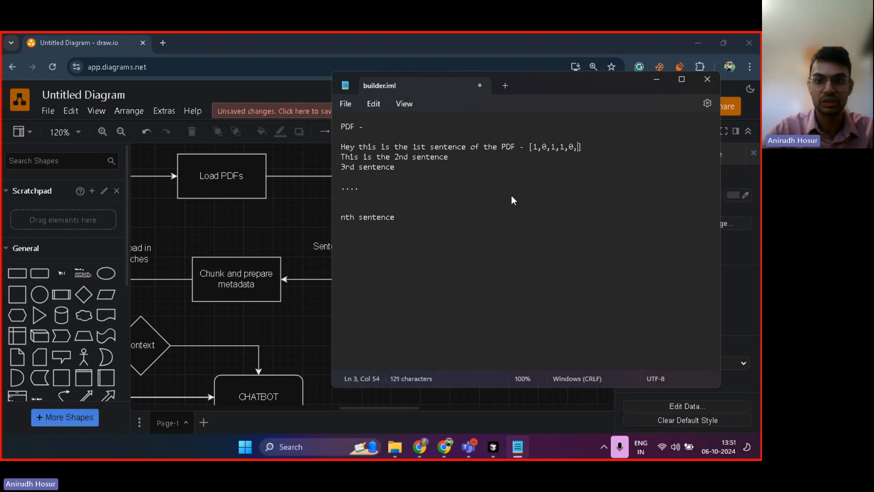
# - Append vectors like [1,0,0,0] and [0,0,0,0] to the 2nd and 3rd sentences
pyautogui.write('- [')
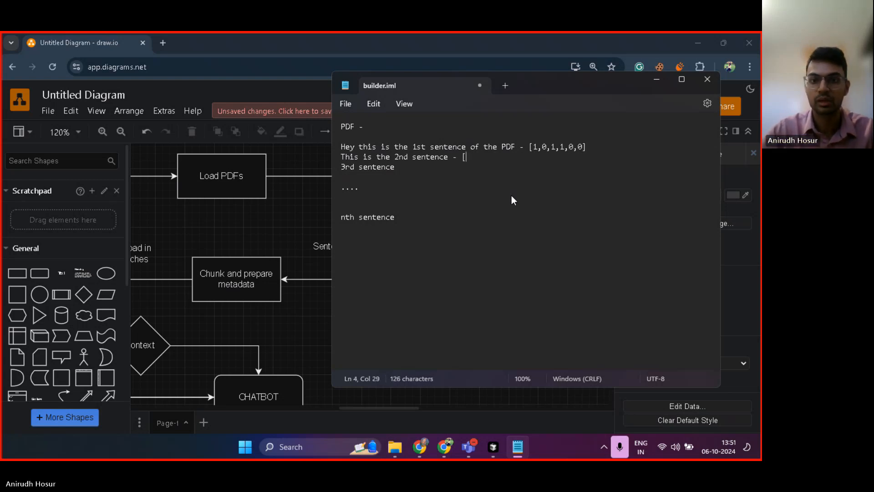
pyautogui.write('1,0,')
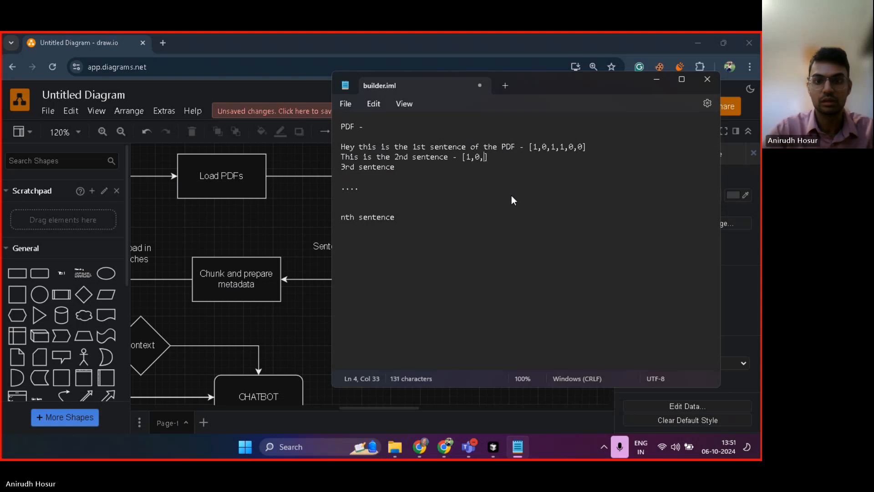
pyautogui.write('0')
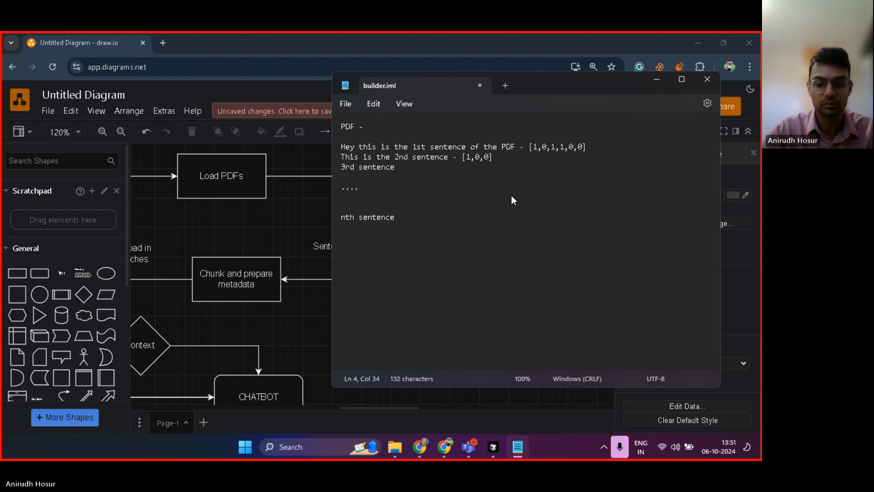
pyautogui.write(',0,1')
pyautogui.click(528, 166)
pyautogui.write(' - [')
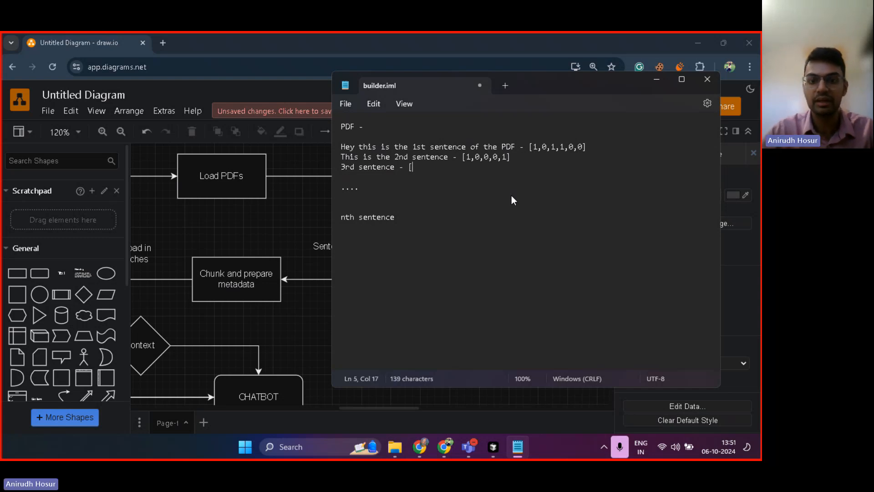
pyautogui.write('0,0,0,0')
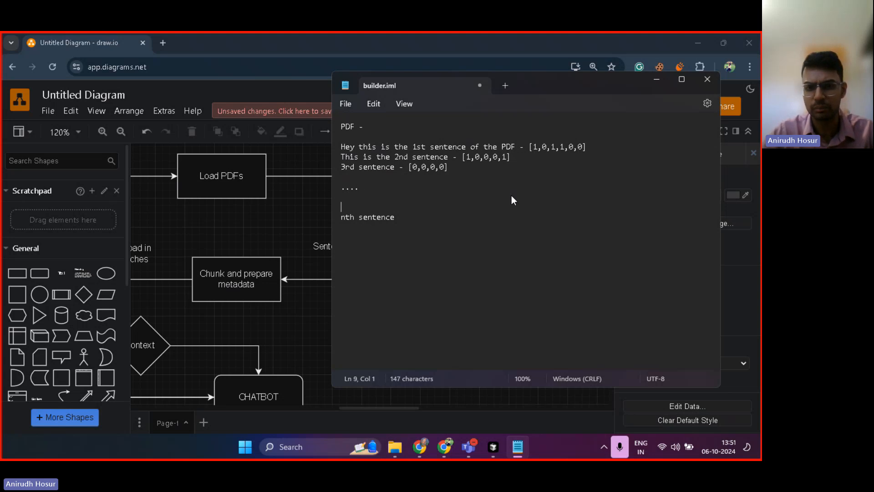
# - Give the nth sentence the vector [1,0,1,1,1,1] and begin a '- vec' label after it
pyautogui.write('- []')
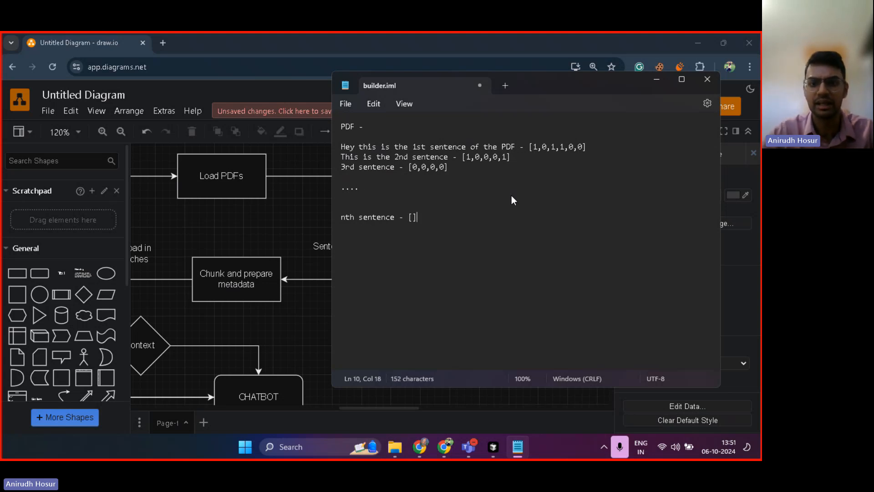
pyautogui.press('Left')
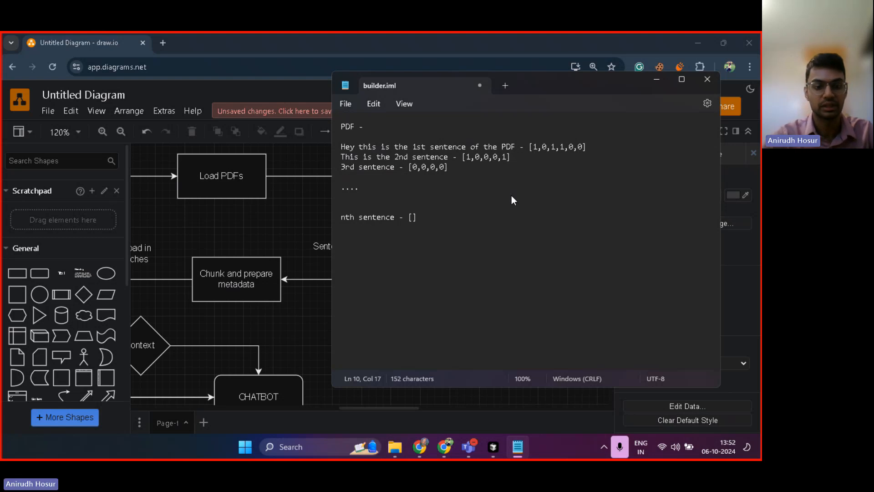
pyautogui.write('1,0,1')
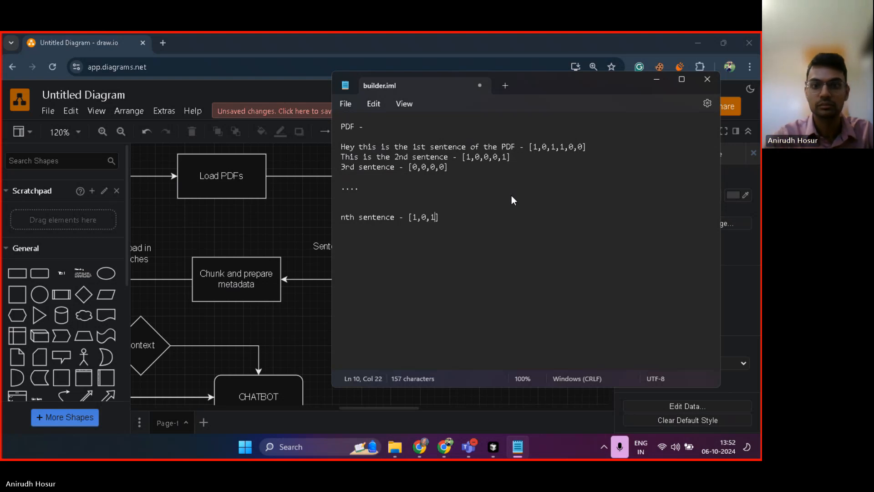
pyautogui.write(',1,1,1')
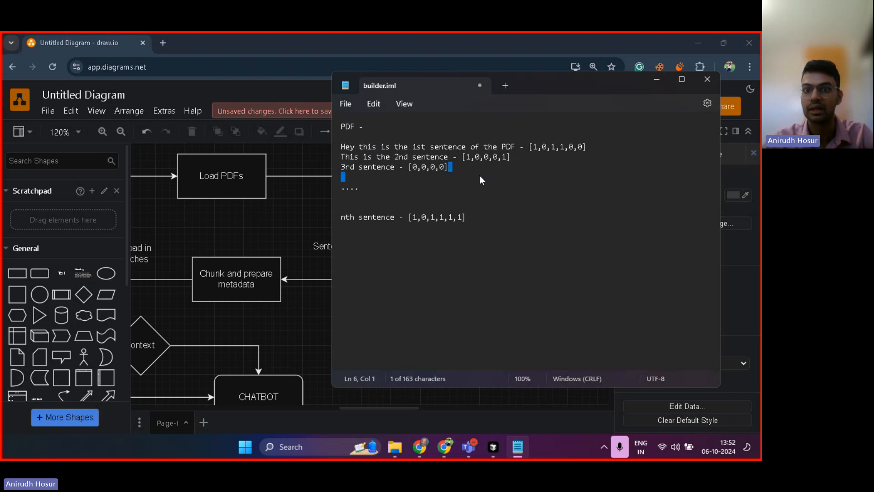
pyautogui.click(465, 218)
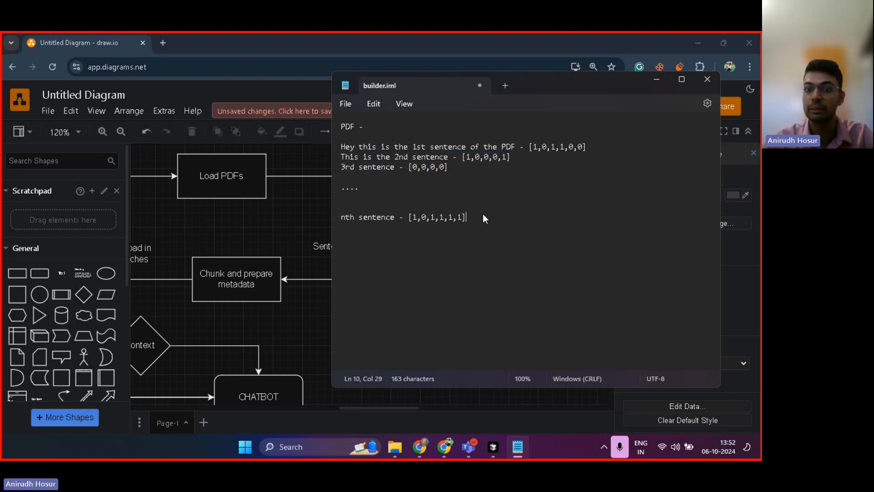
pyautogui.write('- vec')
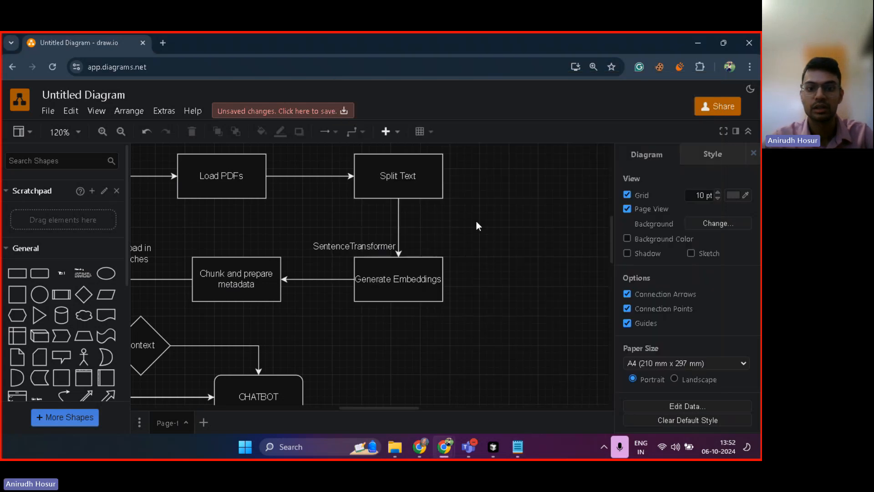
pyautogui.click(397, 278)
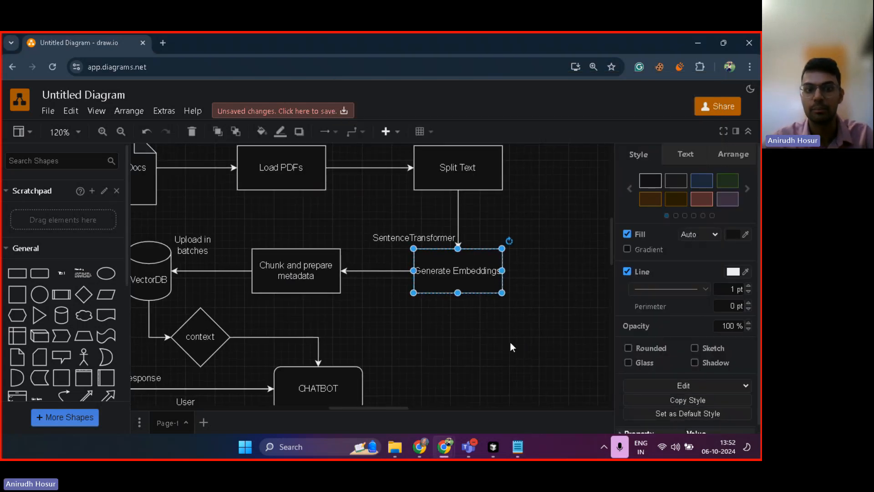
pyautogui.click(296, 270)
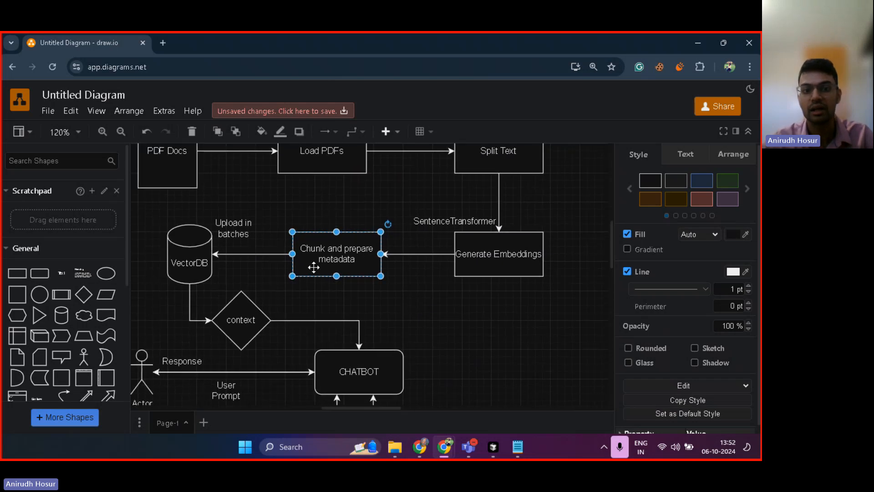
pyautogui.click(190, 254)
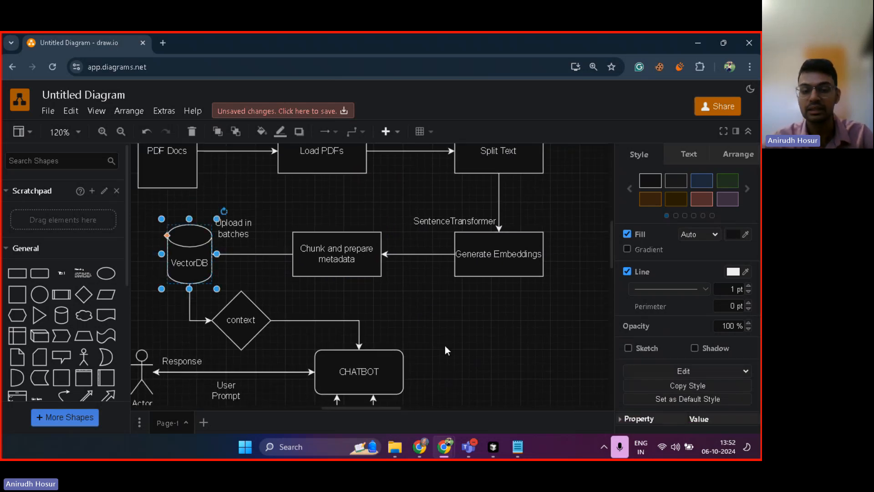
pyautogui.moveTo(441, 329)
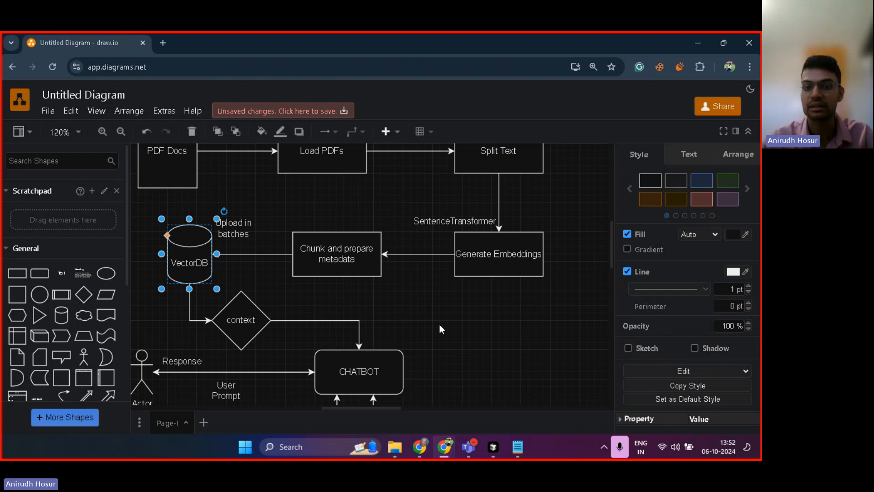
# - Highlight the VECTORS label on the nth sentence in Notepad, then return to the diagram
pyautogui.click(517, 446)
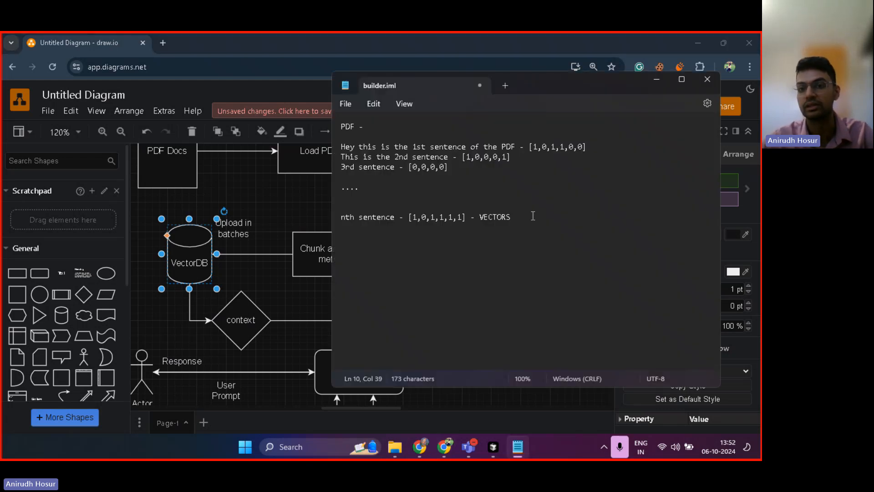
pyautogui.doubleClick(494, 217)
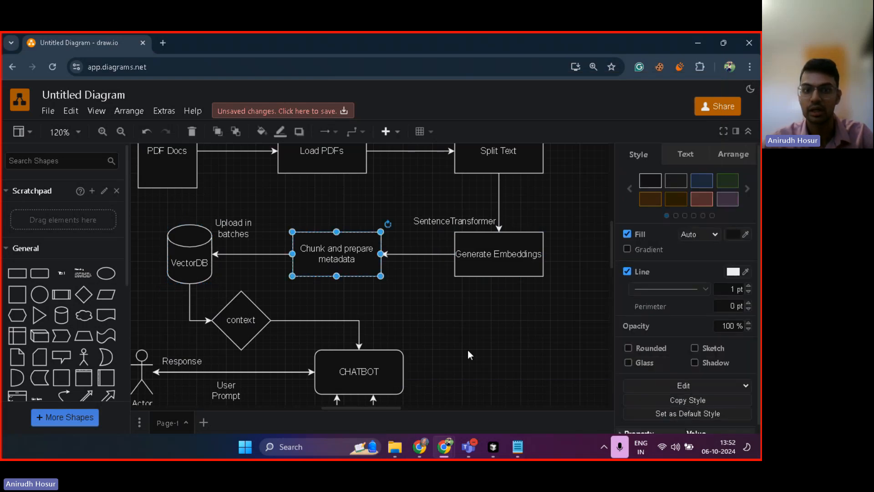
pyautogui.click(517, 446)
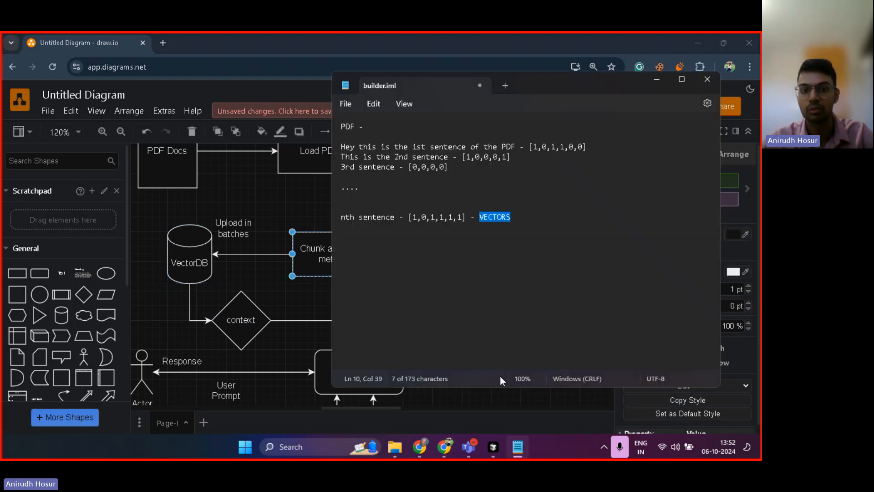
pyautogui.click(510, 217)
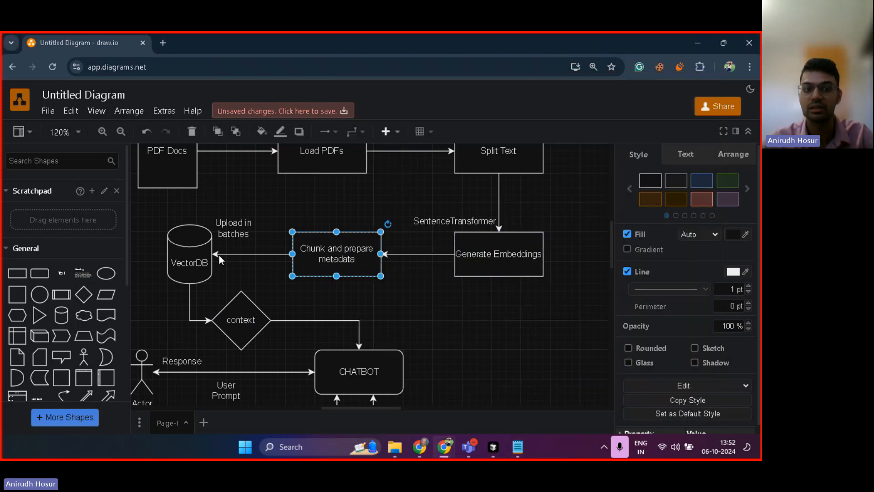
pyautogui.click(189, 254)
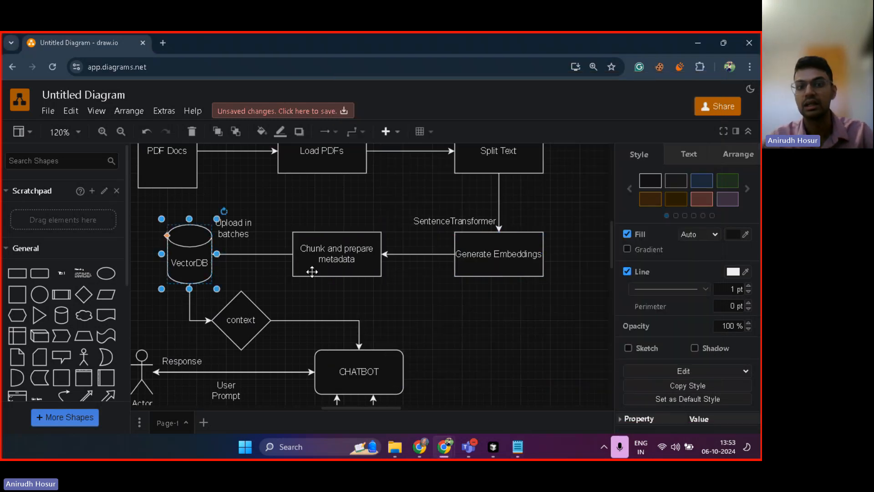
pyautogui.click(336, 254)
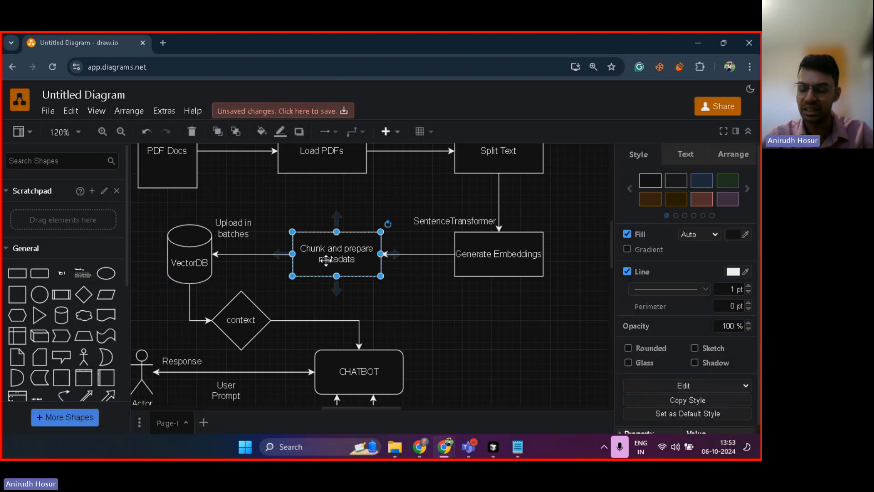
pyautogui.doubleClick(335, 254)
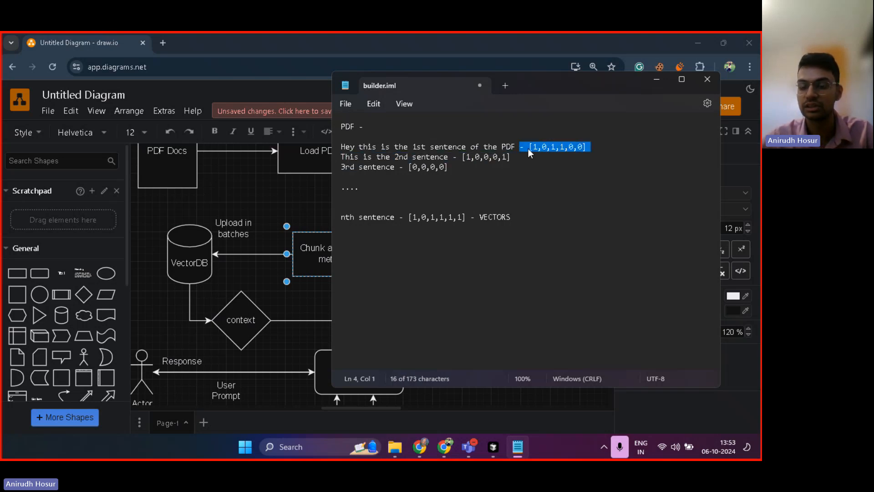
# - Tag the first three sentence vectors with '- id=1', '- id=2' and '- id=3'
pyautogui.click(609, 146)
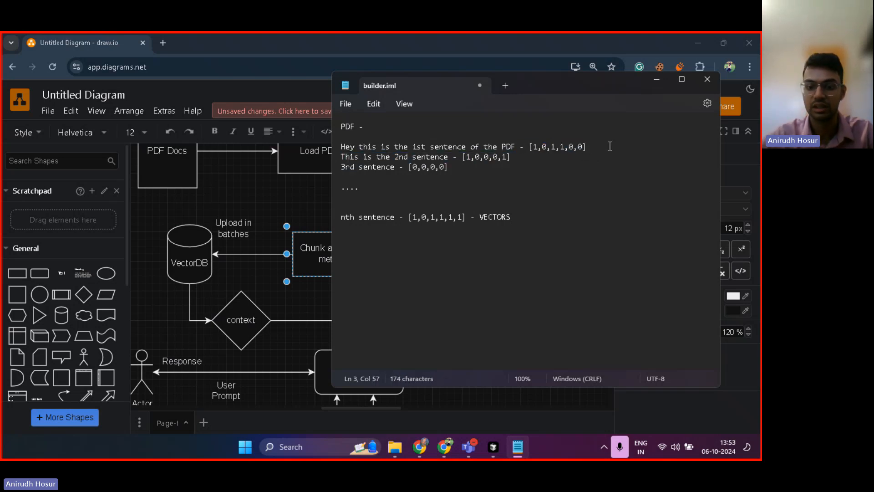
pyautogui.write('- id=1')
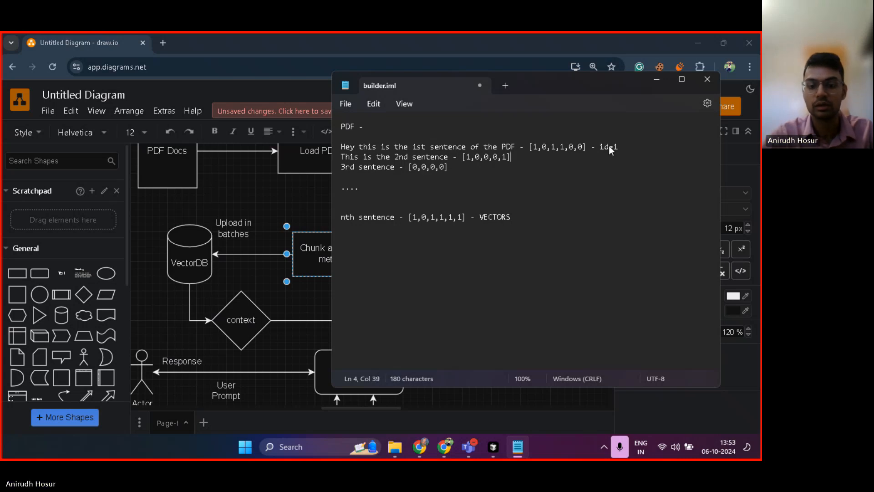
pyautogui.write('- id=')
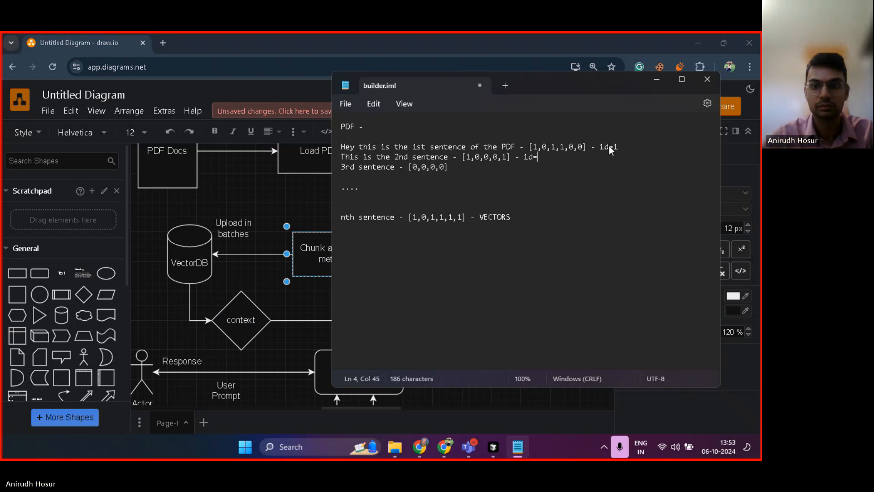
pyautogui.write('2')
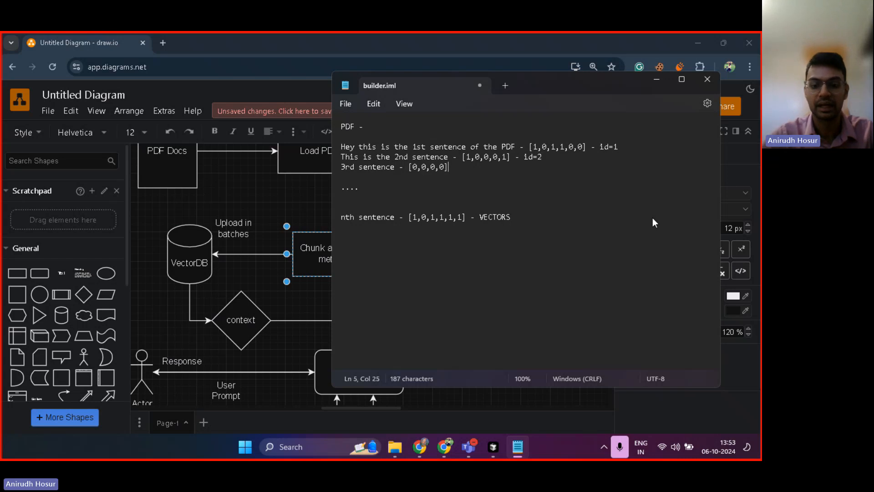
pyautogui.write('- id=')
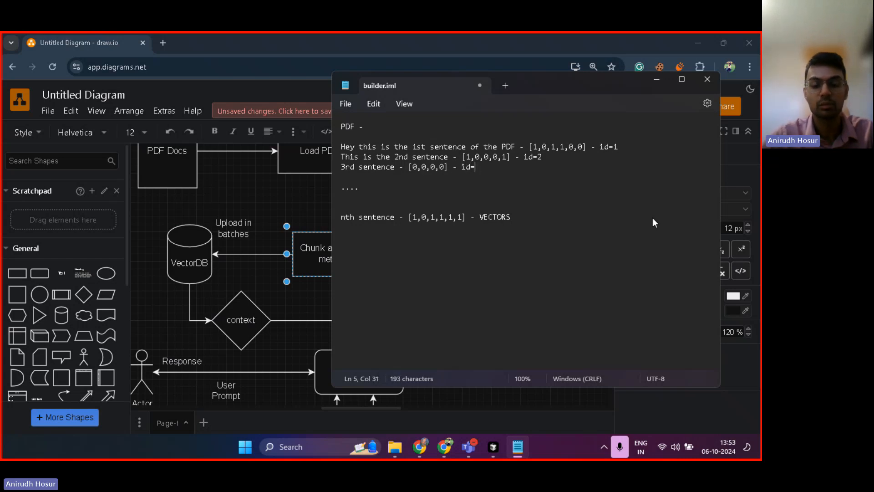
pyautogui.write('3')
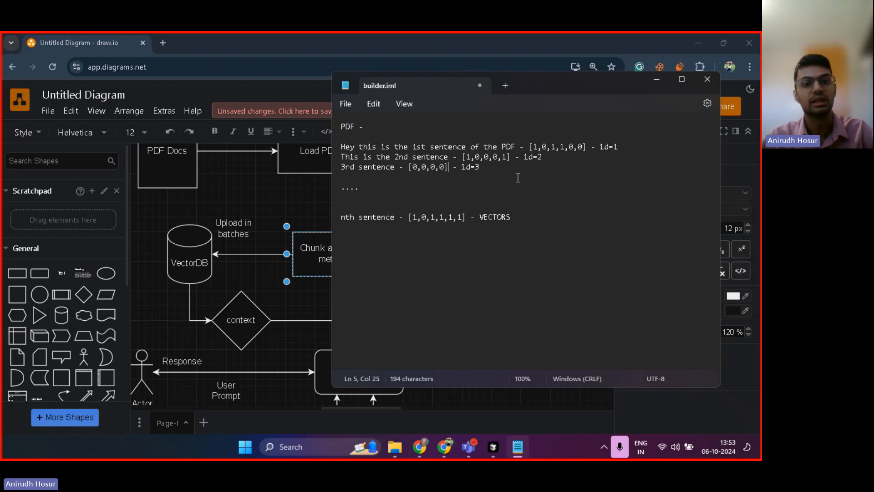
pyautogui.moveTo(304, 216)
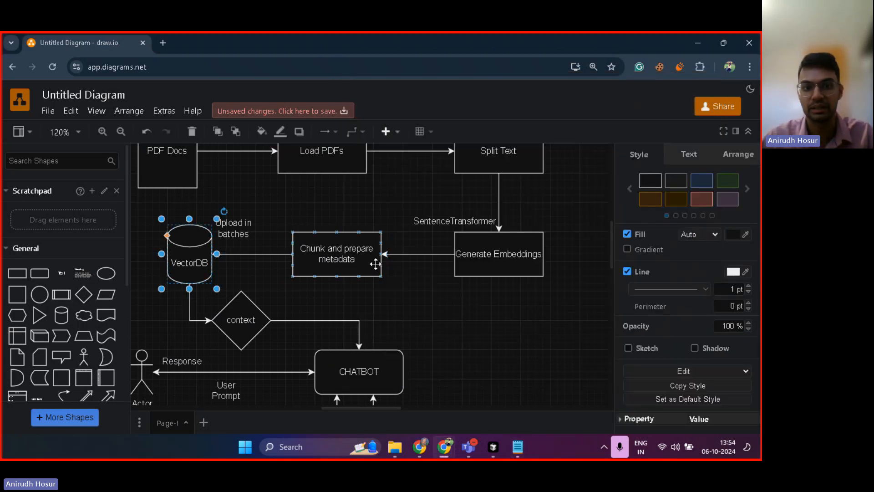
pyautogui.click(440, 295)
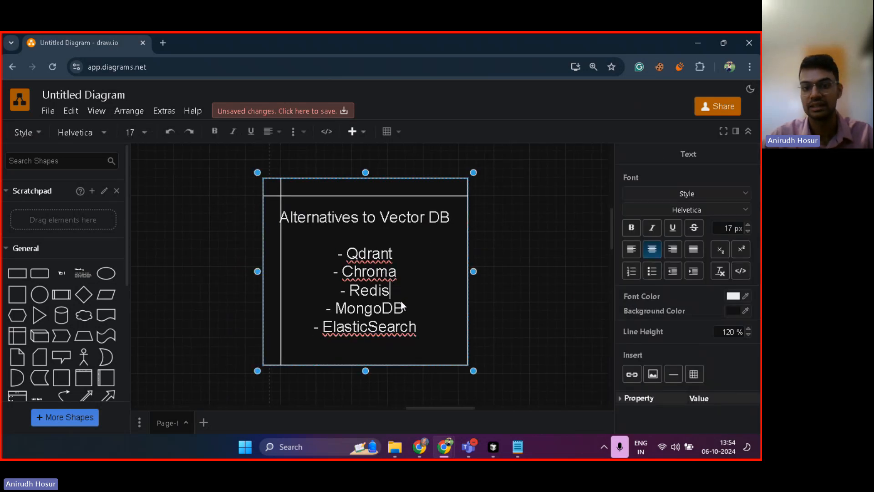
pyautogui.moveTo(393, 287)
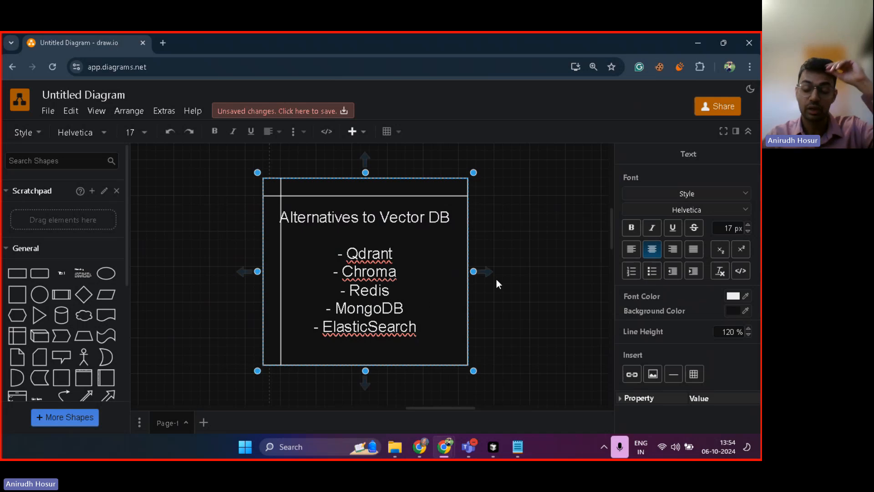
pyautogui.moveTo(403, 297)
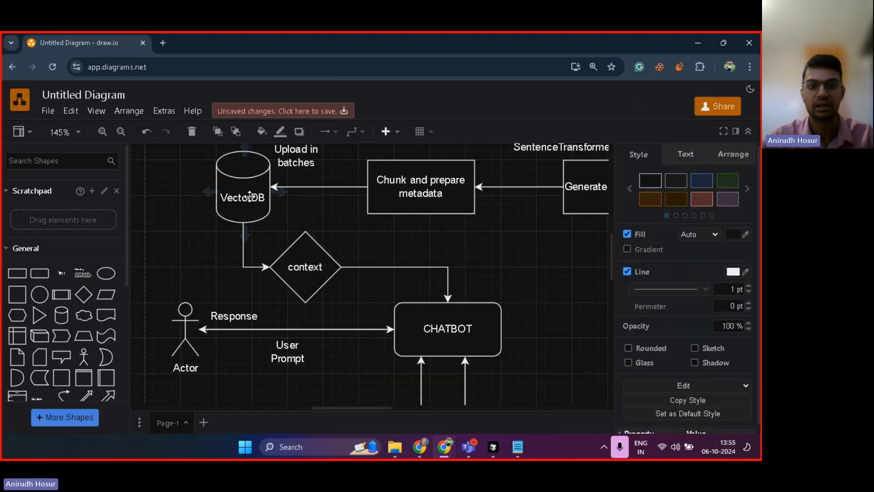
# - Start a new browser tab to search for vector database options
pyautogui.click(242, 192)
pyautogui.write('aw')
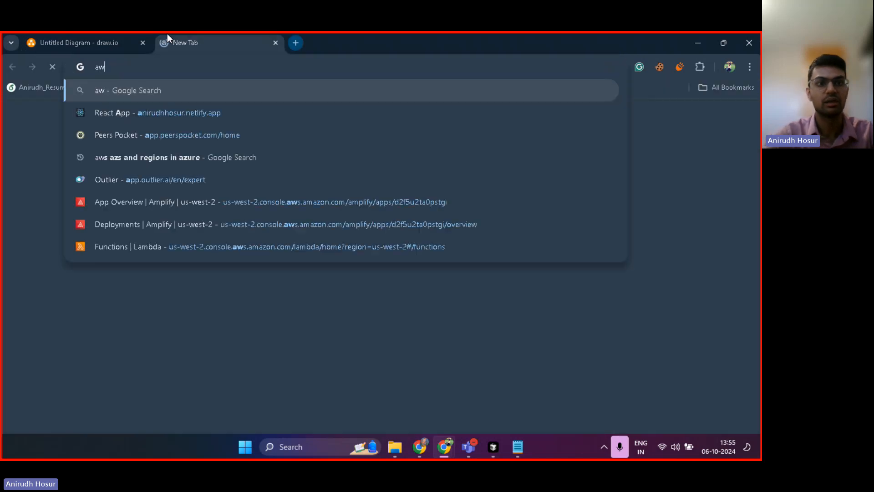
# - Search Google for 'aws vectordb' and skim the results
pyautogui.write('s')
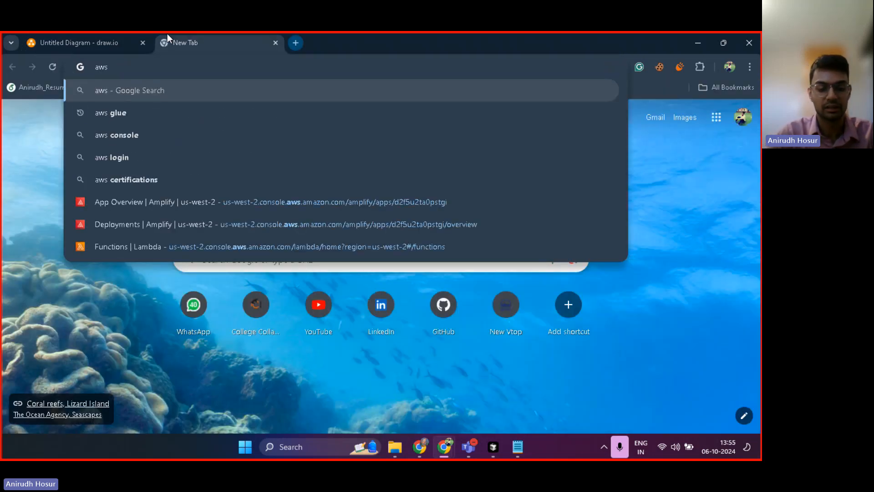
pyautogui.press('Return')
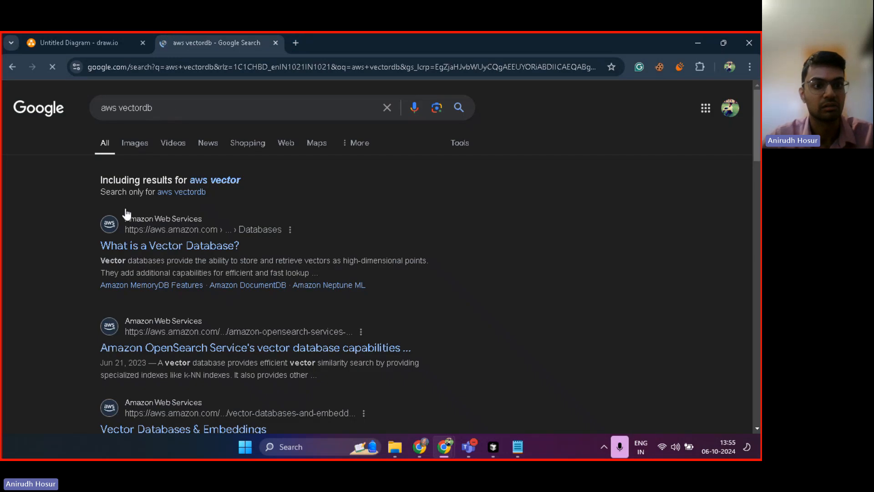
pyautogui.scroll(-3)
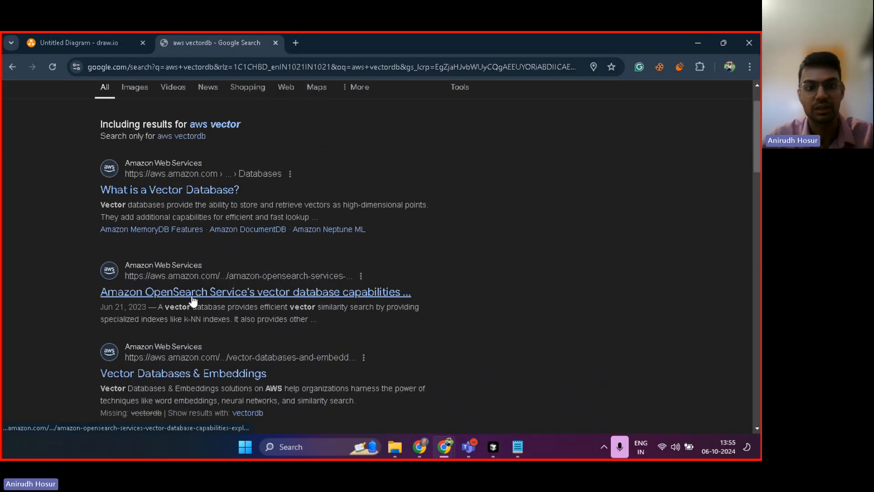
pyautogui.scroll(3)
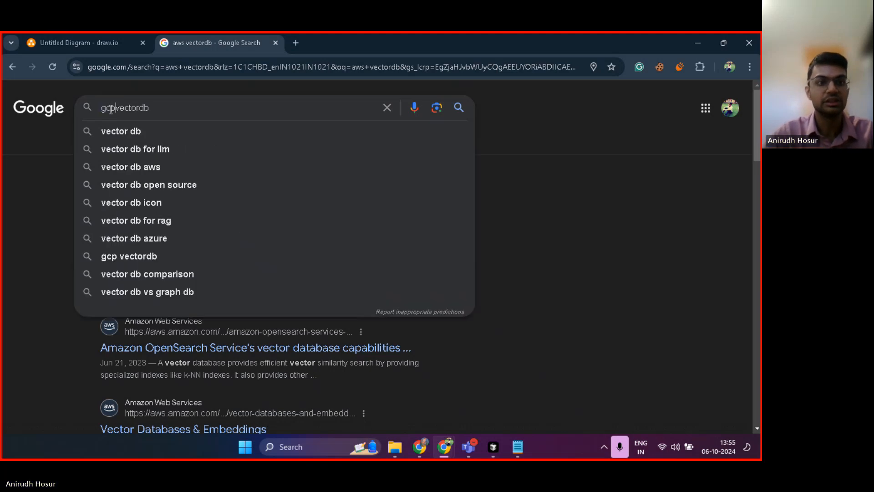
# - Look up 'gcp vectordb' and 'azurevectordb' results, then return to the draw.io diagram
pyautogui.click(129, 256)
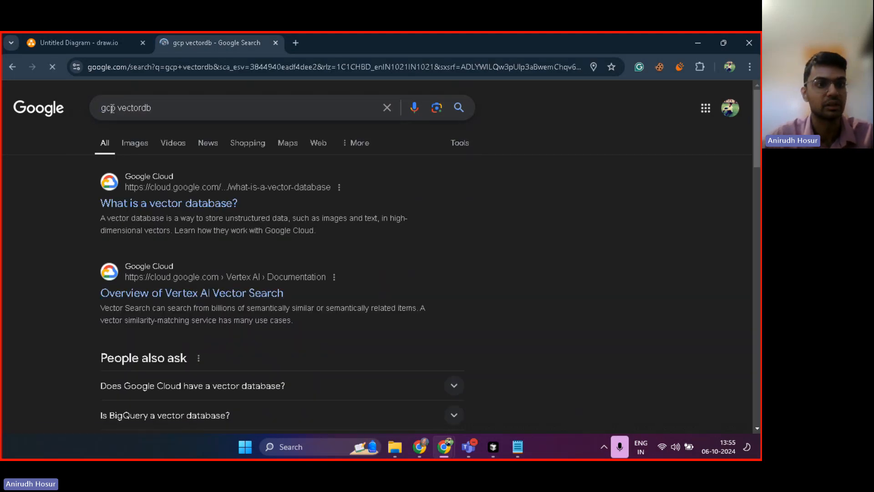
pyautogui.click(234, 108)
pyautogui.write('azure')
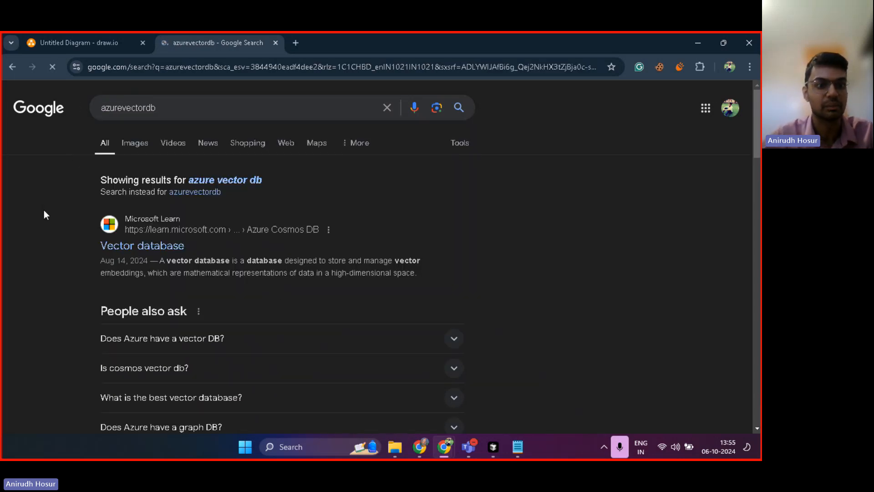
pyautogui.scroll(-3)
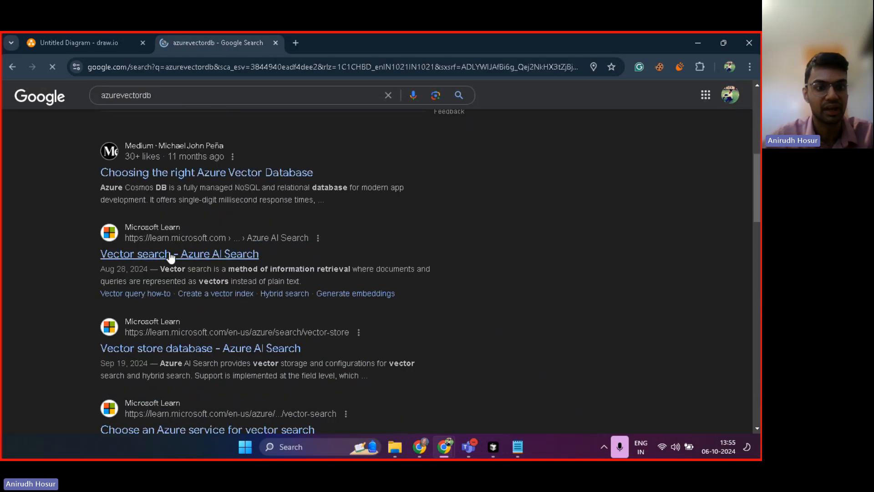
pyautogui.scroll(-3)
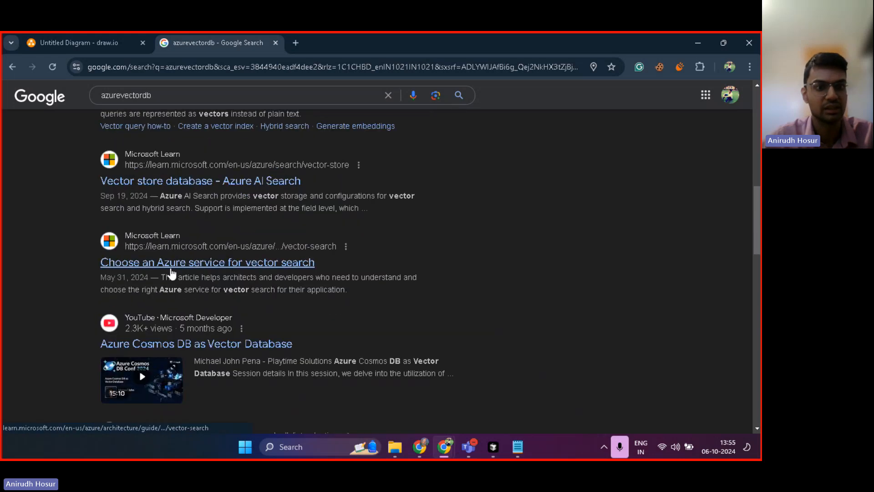
pyautogui.scroll(3)
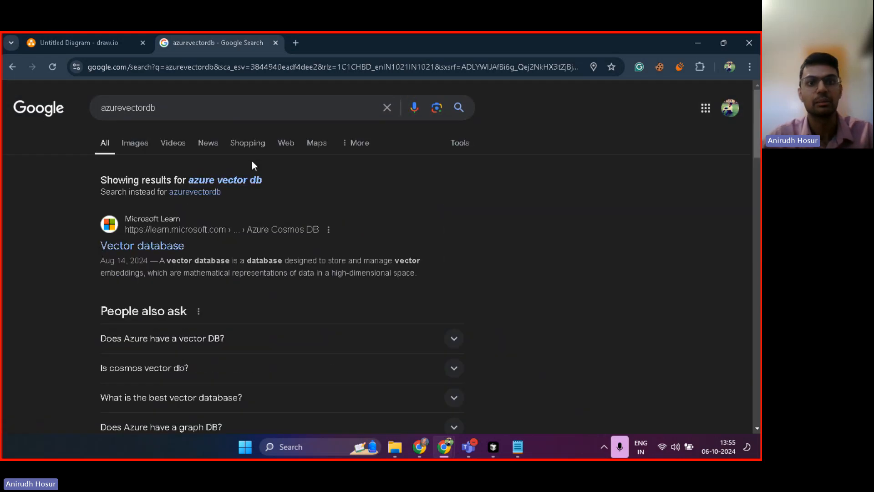
pyautogui.click(79, 43)
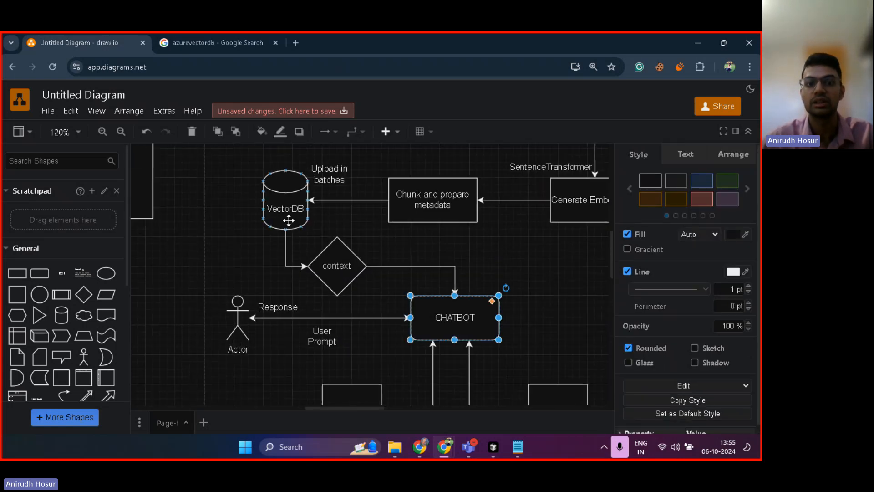
# - In the Notepad notes, highlight the first sentence's vector values and its id
pyautogui.click(284, 199)
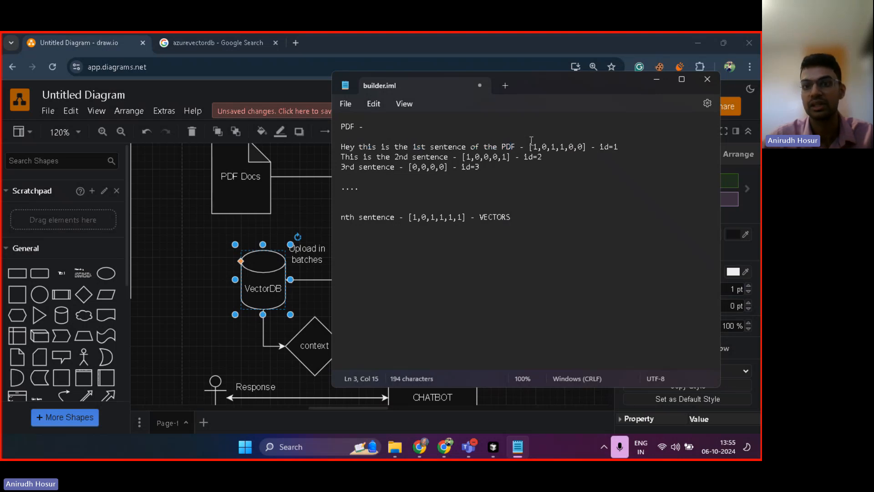
pyautogui.click(586, 147)
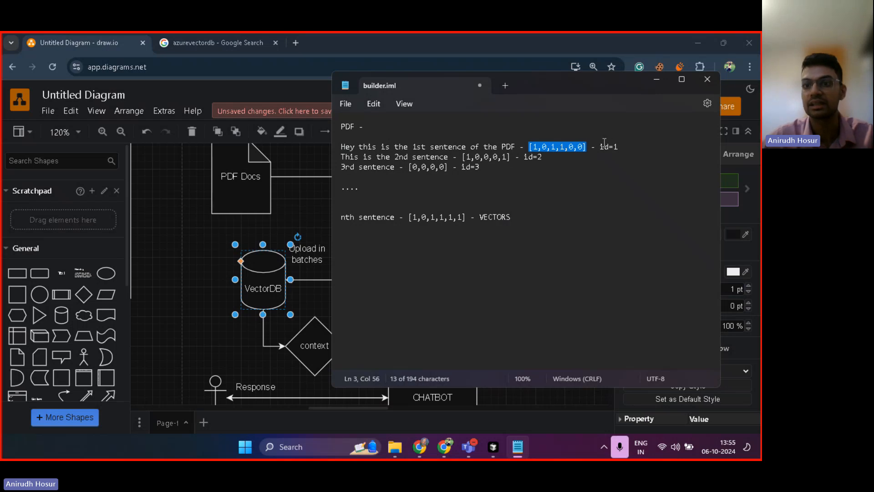
pyautogui.doubleClick(607, 147)
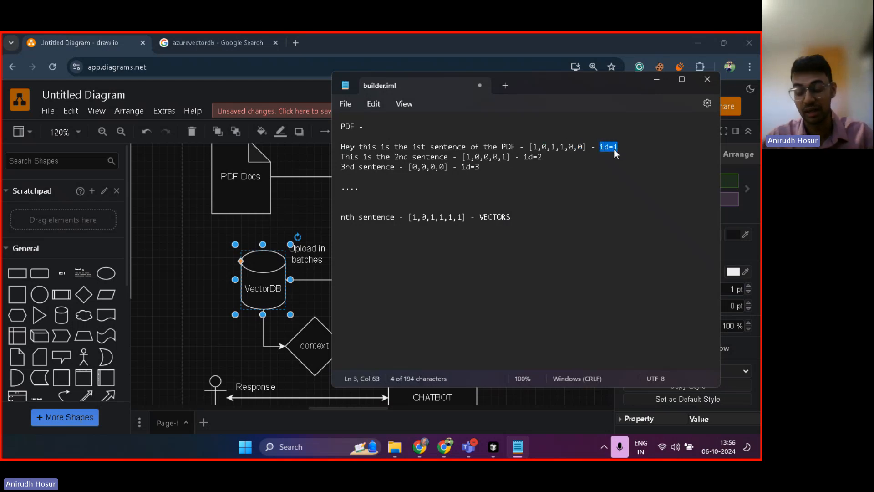
# - Add a closing line reading 'vectors -> vectorDb -> CONTEXT' beneath the nth sentence
pyautogui.click(513, 217)
pyautogui.write('vectors -> vect')
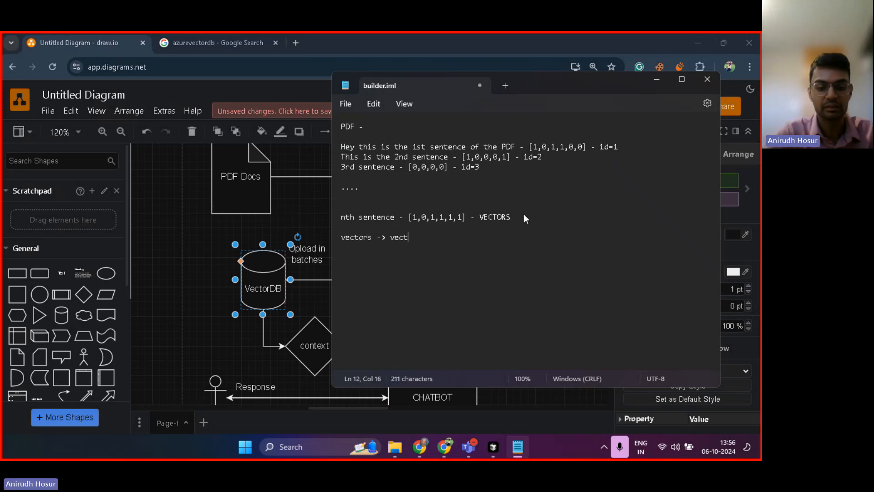
pyautogui.write('orDb')
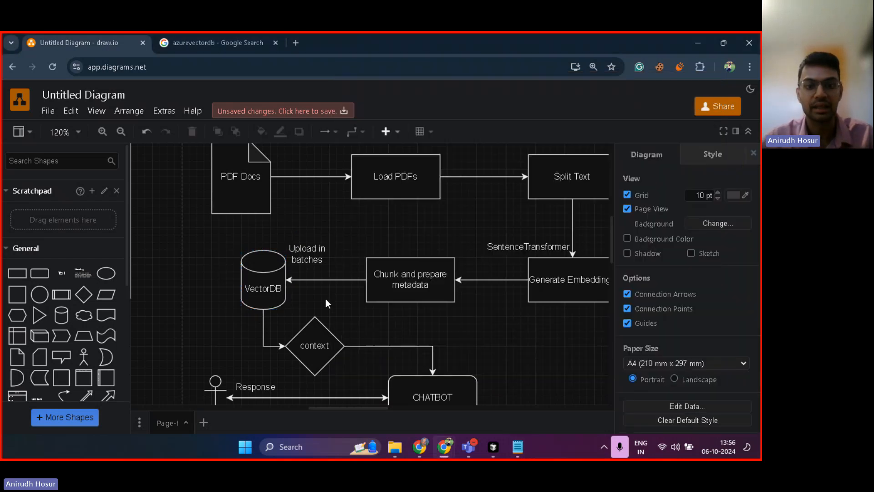
pyautogui.click(515, 446)
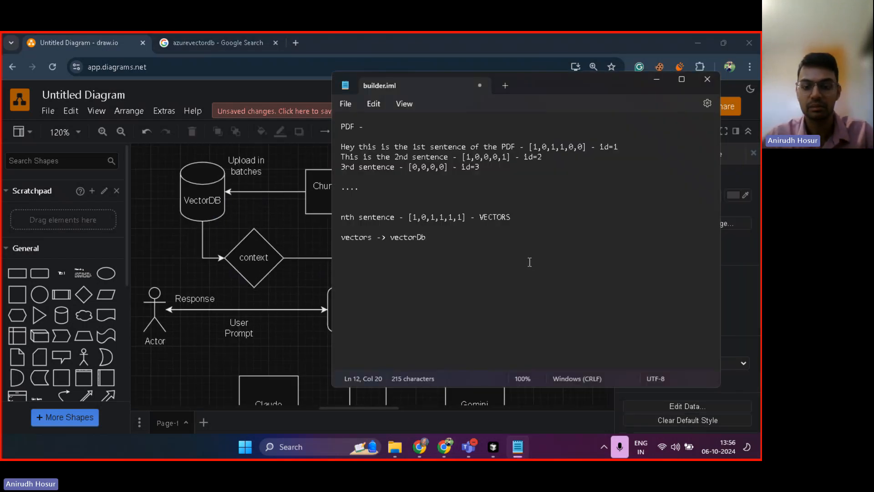
pyautogui.write('-> CO')
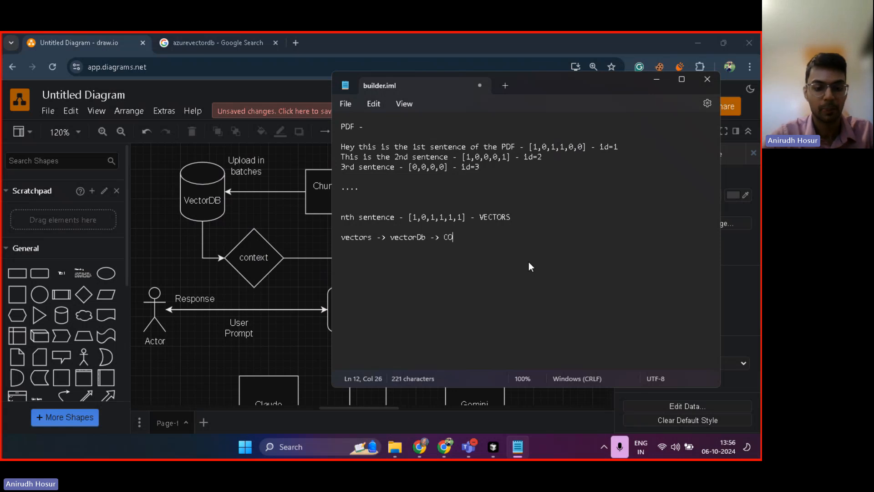
pyautogui.write('NTEXT')
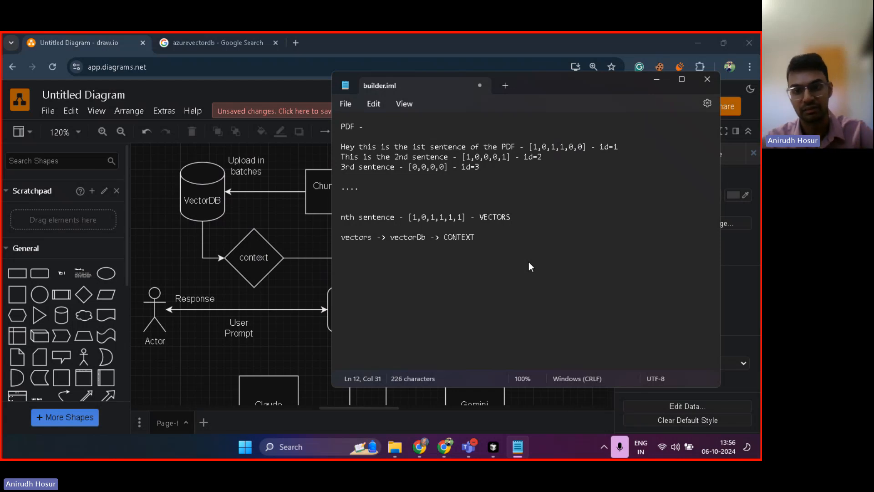
# - Review the CHATBOT box in the diagram, then bring the Notepad notes back in front
pyautogui.click(707, 78)
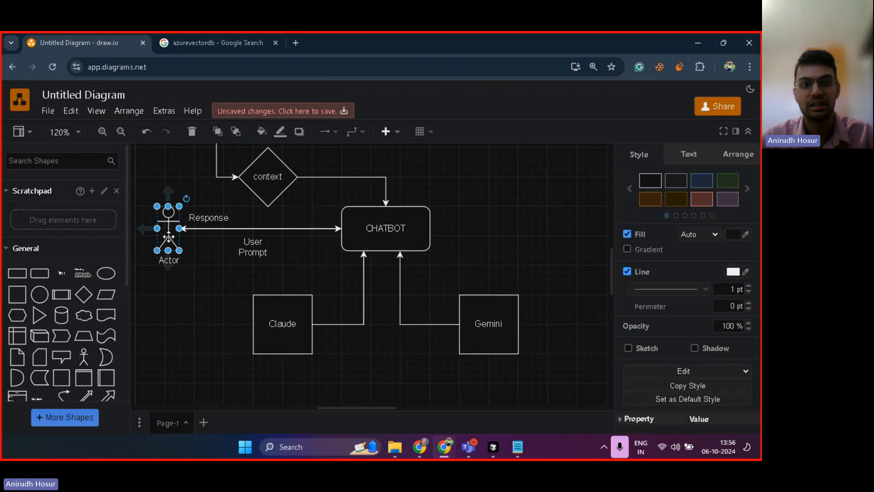
pyautogui.click(385, 228)
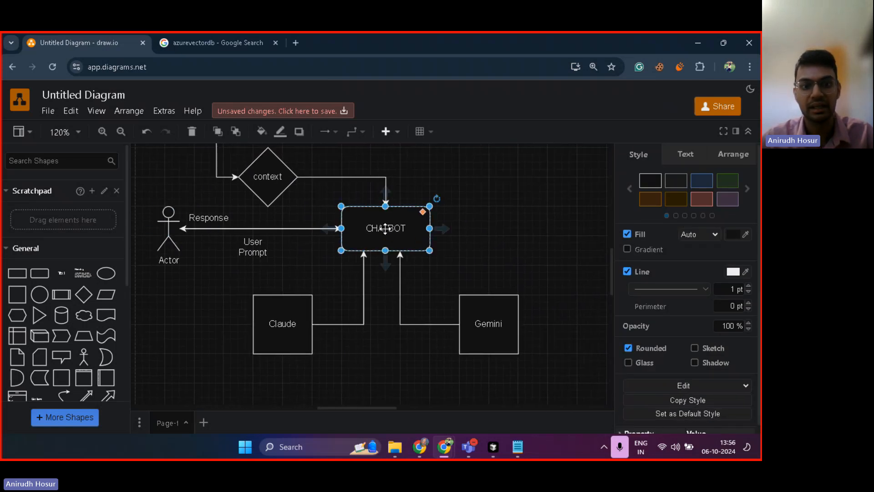
pyautogui.moveTo(316, 213)
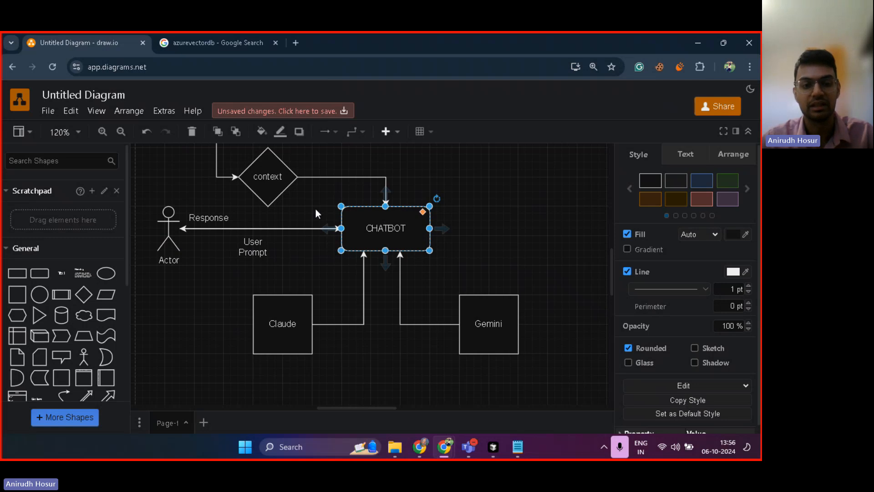
pyautogui.moveTo(507, 245)
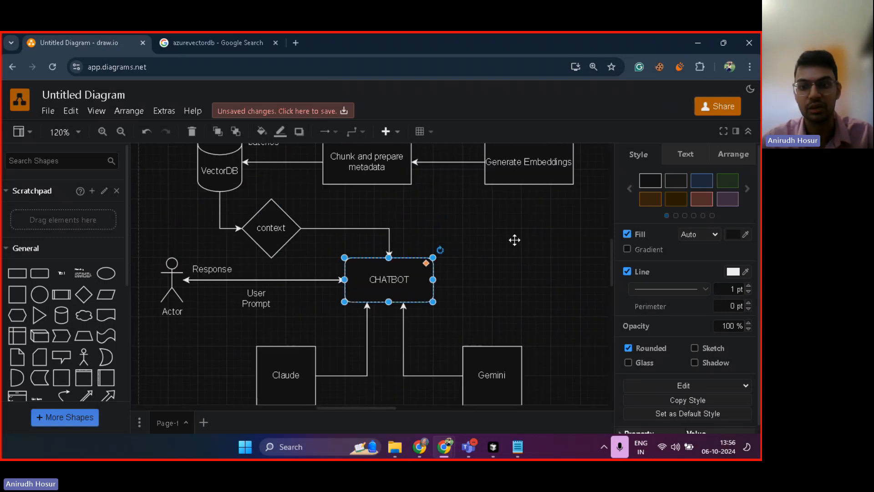
pyautogui.moveTo(517, 246)
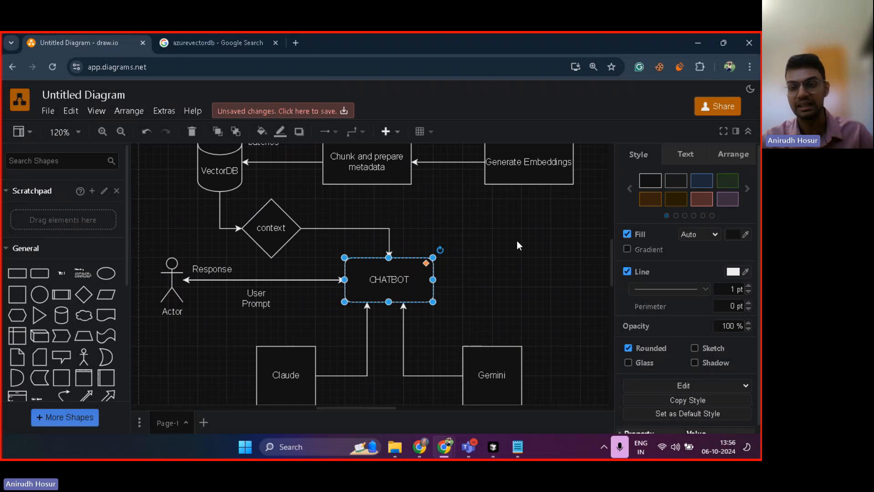
pyautogui.moveTo(518, 291)
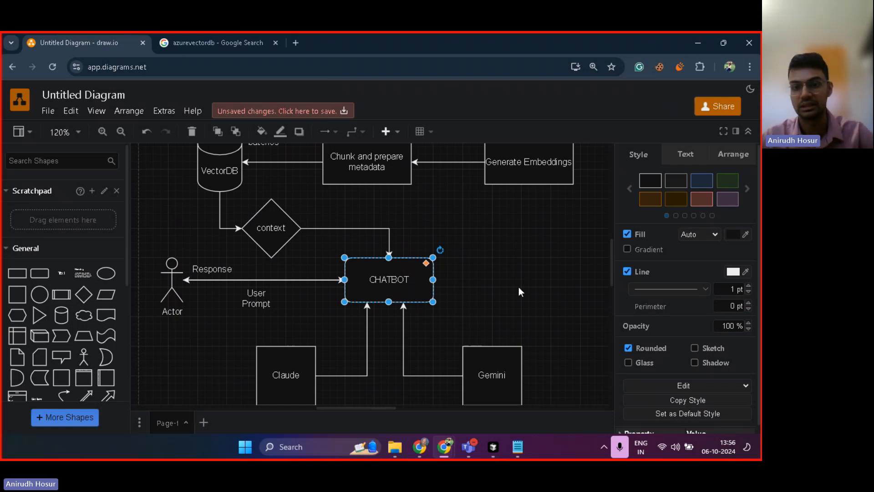
pyautogui.click(516, 446)
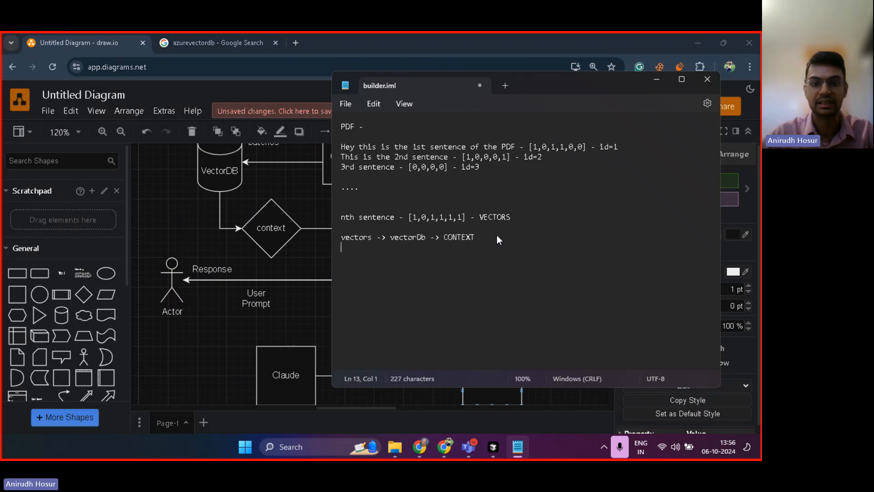
# - Add the note "prompt - Hey what is in the 1st line of the PDF?", highlight 'PDF?', and return to the diagram
pyautogui.write('pro')
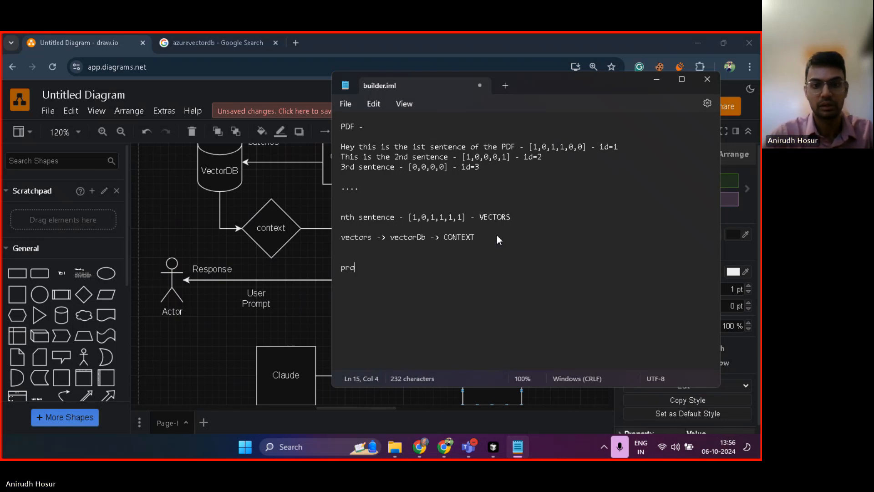
pyautogui.write('mpt -')
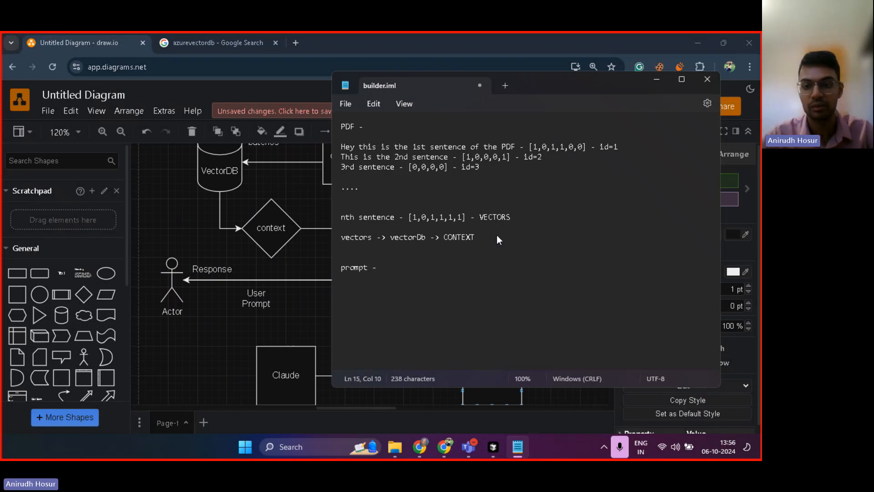
pyautogui.write('H')
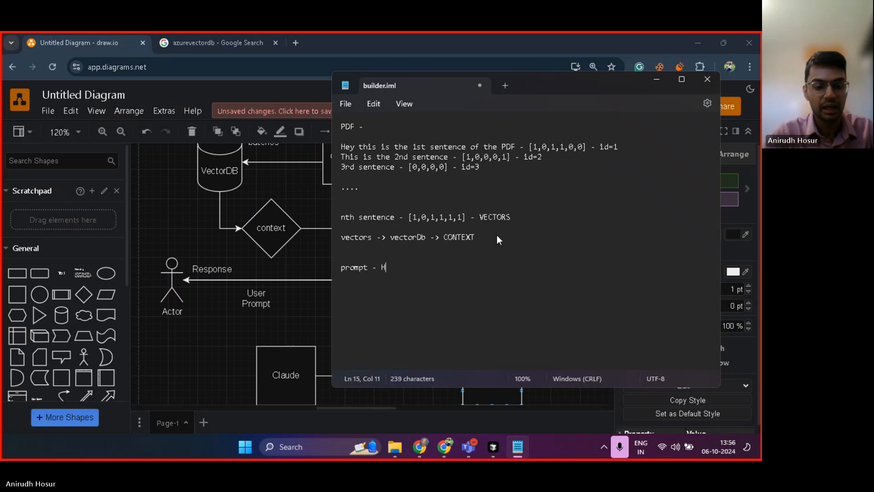
pyautogui.write('ey what is i')
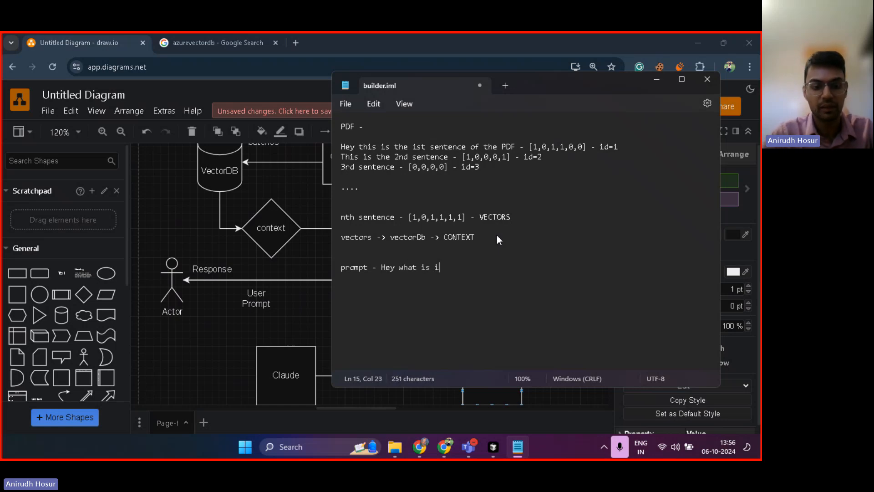
pyautogui.write('n the 1st line')
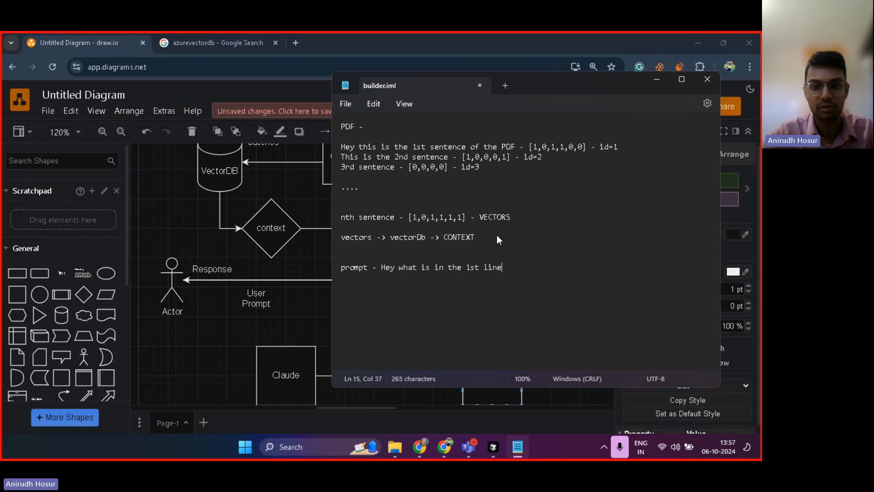
pyautogui.write('of the D')
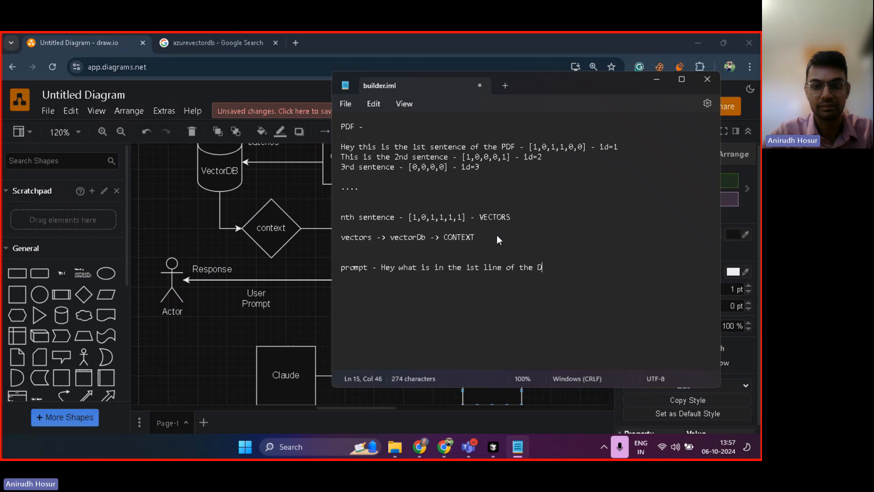
pyautogui.write('DF?')
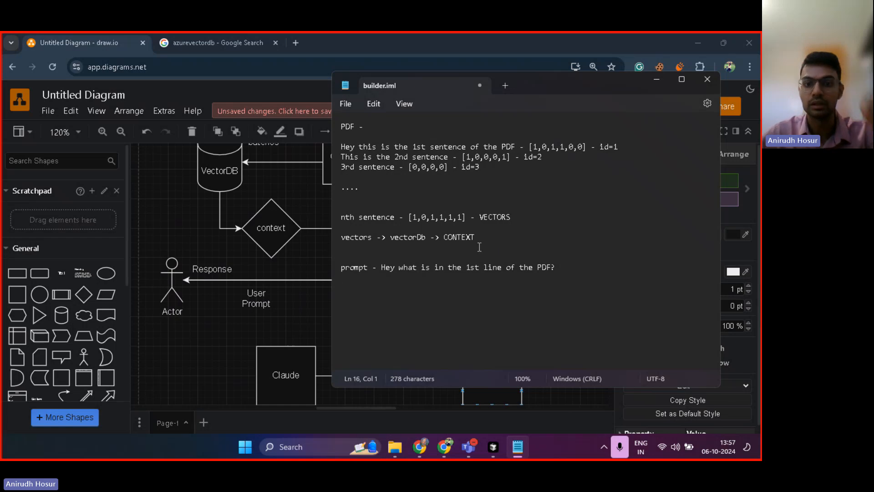
pyautogui.doubleClick(537, 267)
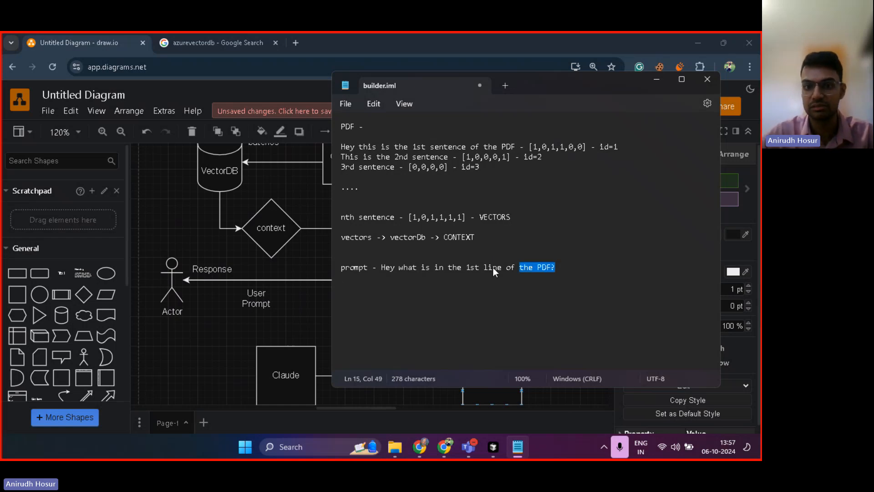
pyautogui.click(557, 268)
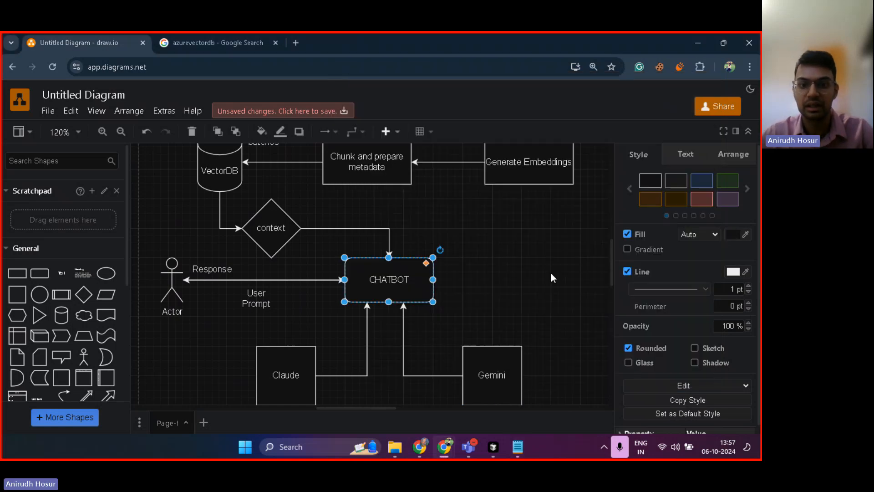
pyautogui.moveTo(330, 242)
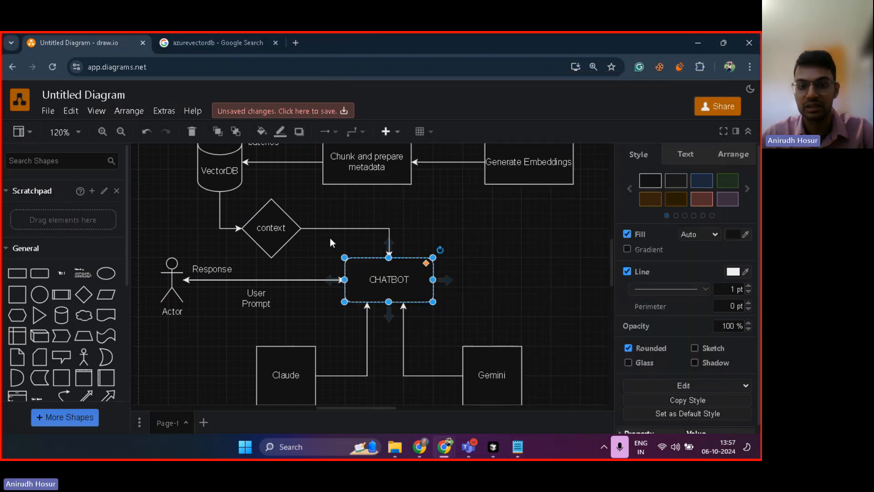
# - Bring Notepad forward to enter the prompt vector [1,0,1,0,1,1,1,1] under the prompt line
pyautogui.click(516, 446)
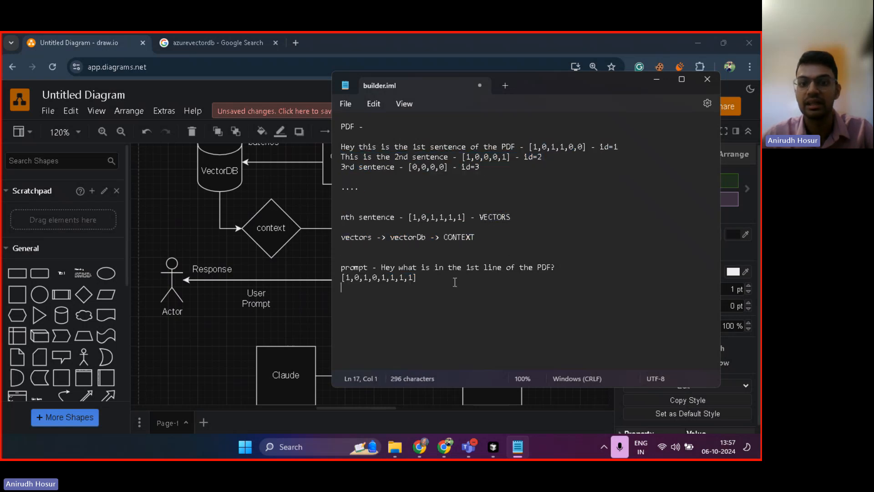
# - Add the note "Shortest distance - cosine similairy k=2,3" and switch over to the chatbot.py code
pyautogui.write('Sh')
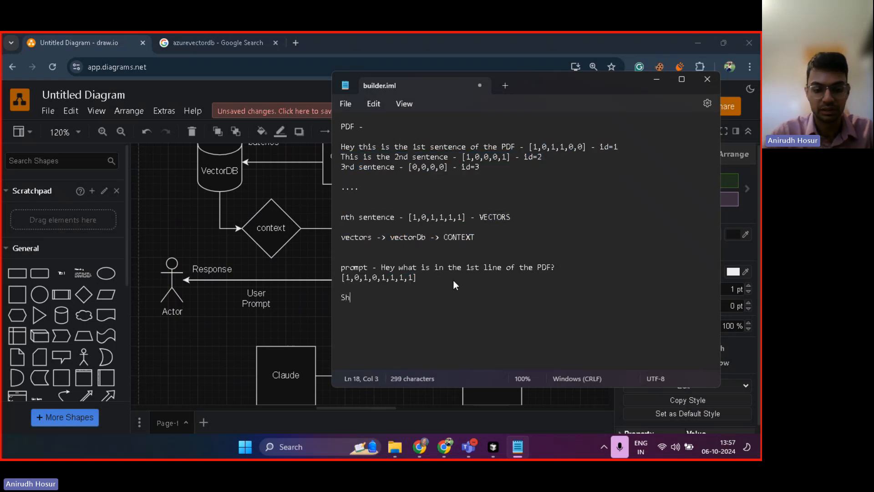
pyautogui.write('ortest distance')
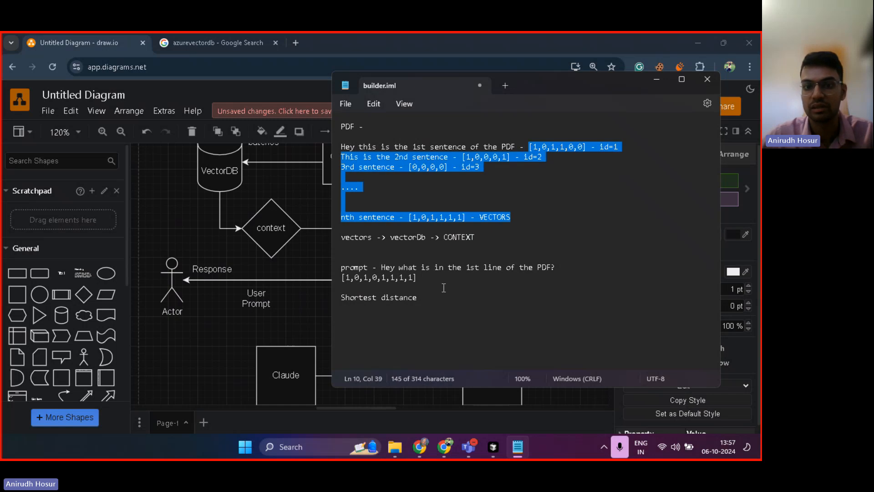
pyautogui.write('-')
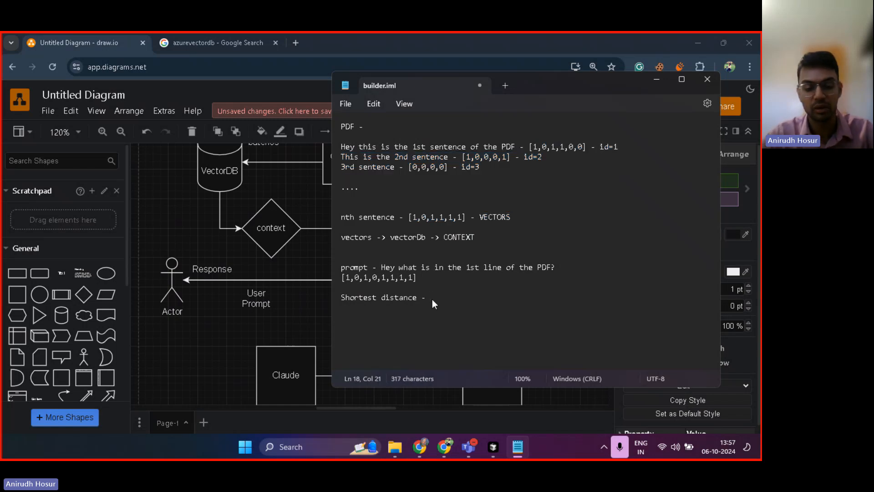
pyautogui.write('cosine similairy')
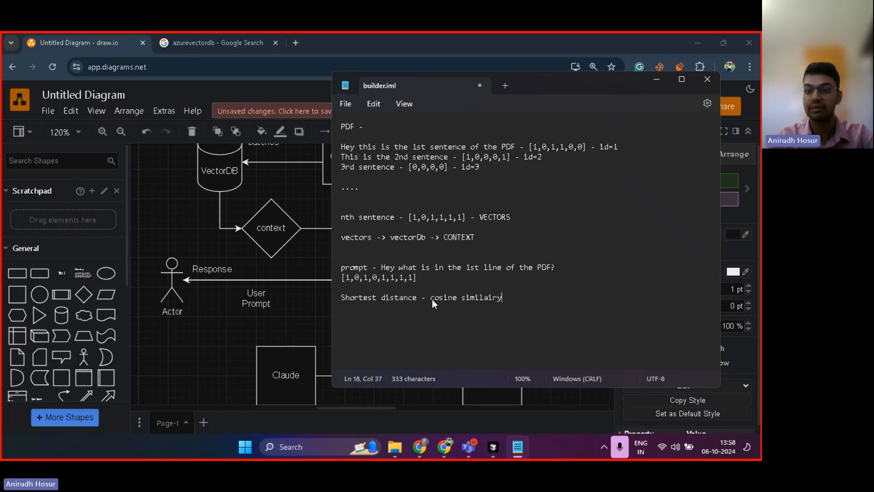
pyautogui.write('k')
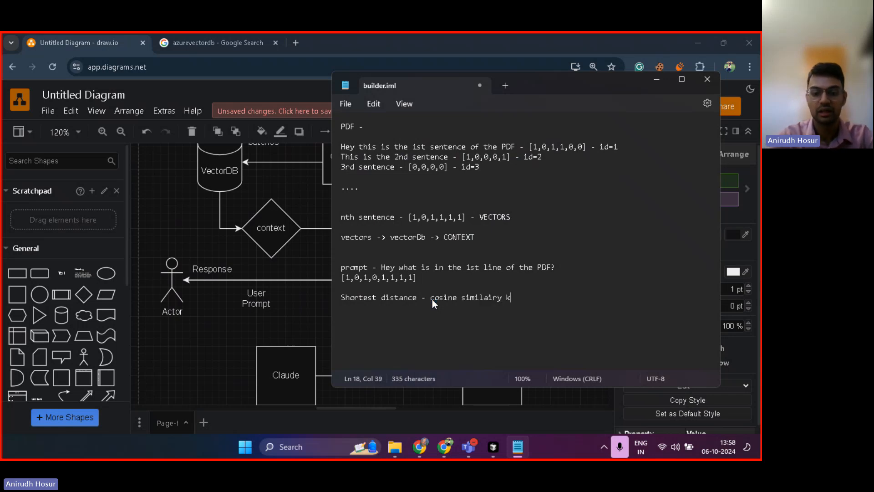
pyautogui.write('=')
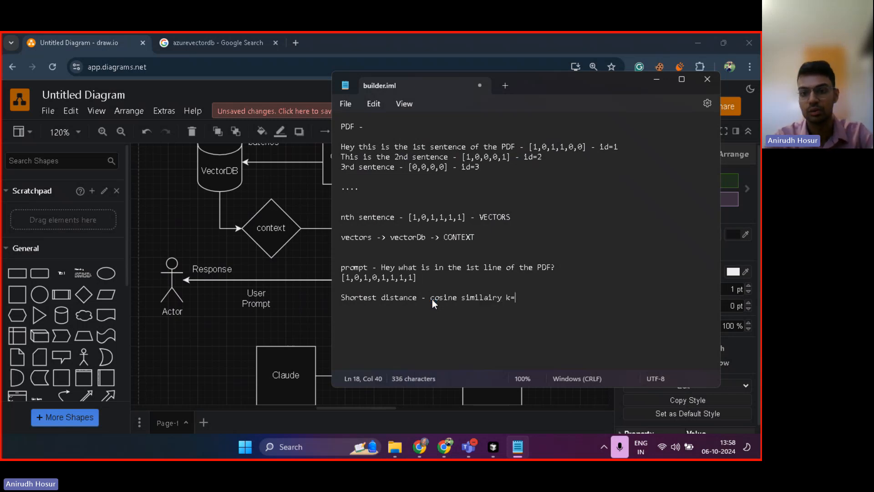
pyautogui.write('2,3')
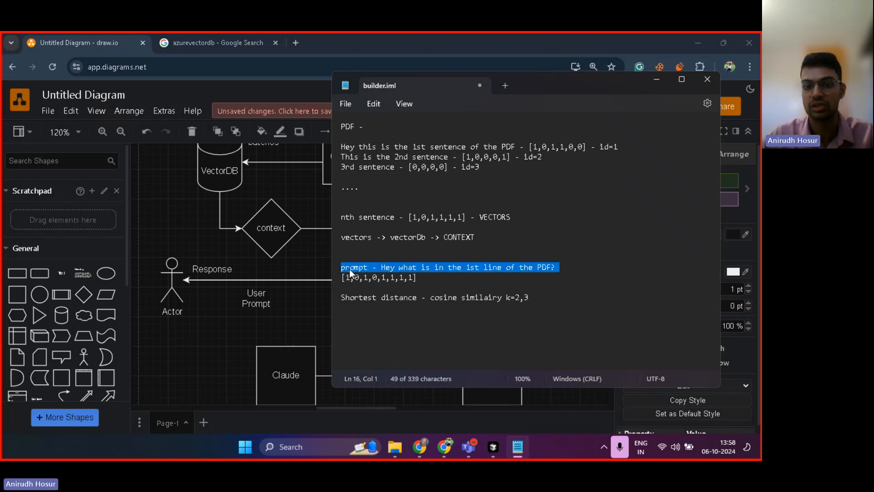
pyautogui.click(369, 274)
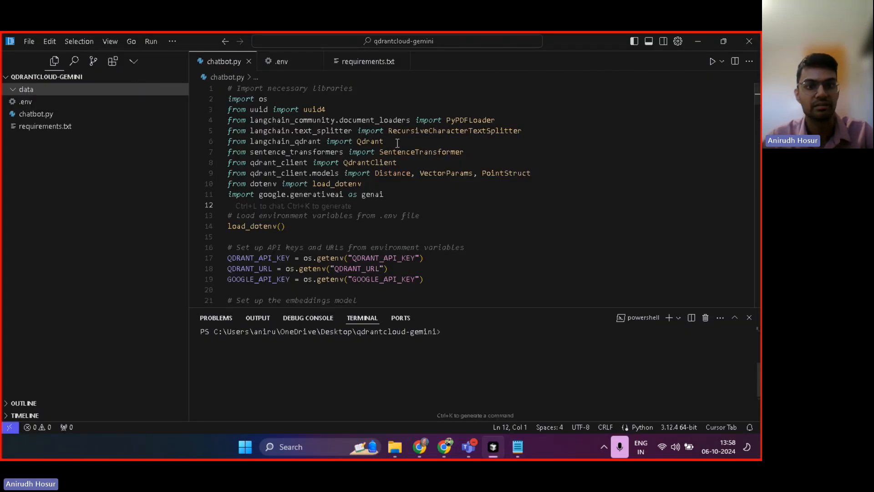
# - Scroll chatbot.py down to upload_documents_to_qdrant and bring up the window overview
pyautogui.scroll(-3)
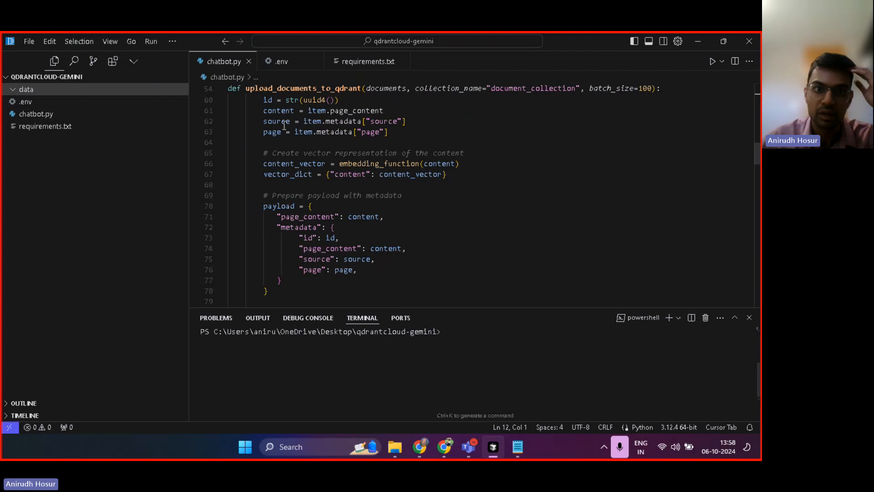
pyautogui.click(517, 446)
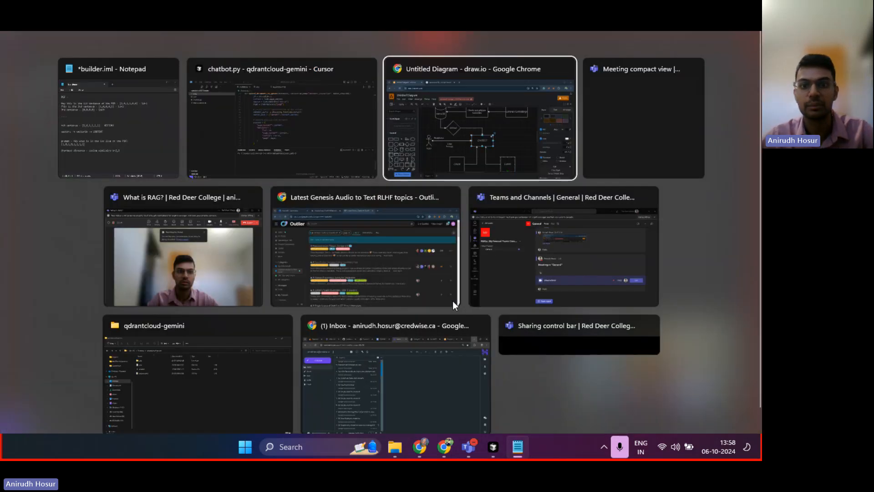
# - Point out the VectorDB cylinder in the diagram, then bring the Notepad notes back in front
pyautogui.click(478, 118)
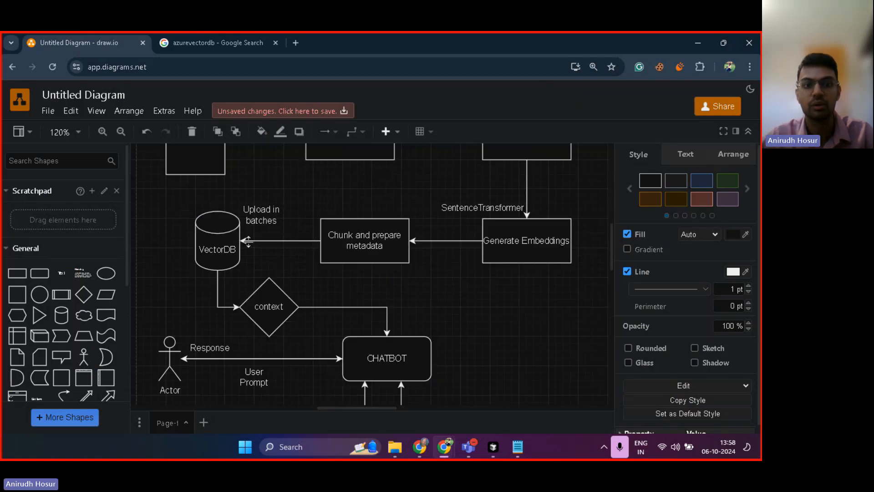
pyautogui.click(217, 241)
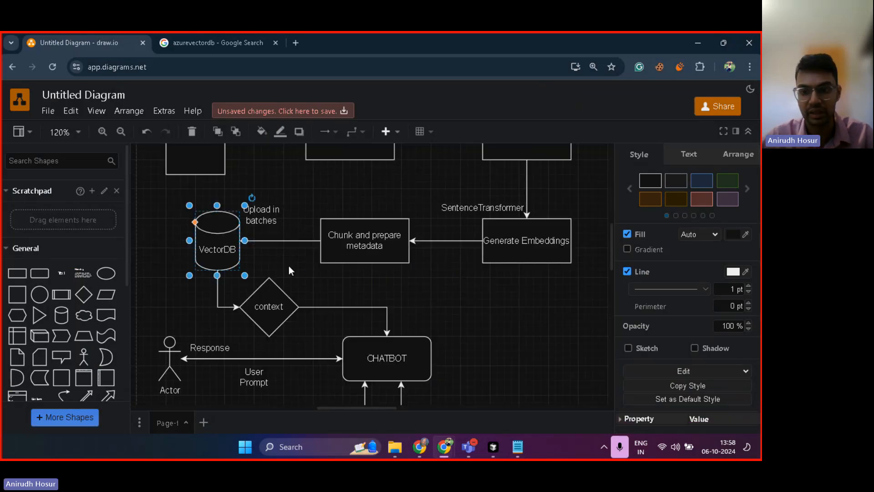
pyautogui.click(516, 446)
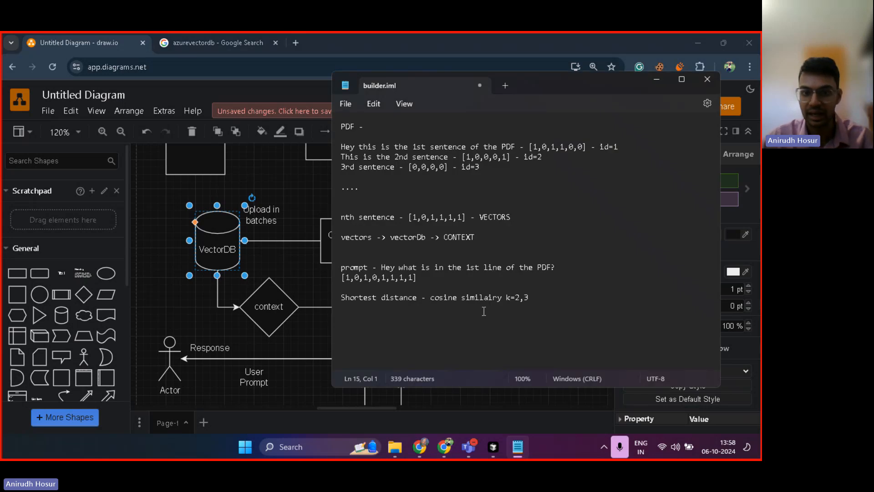